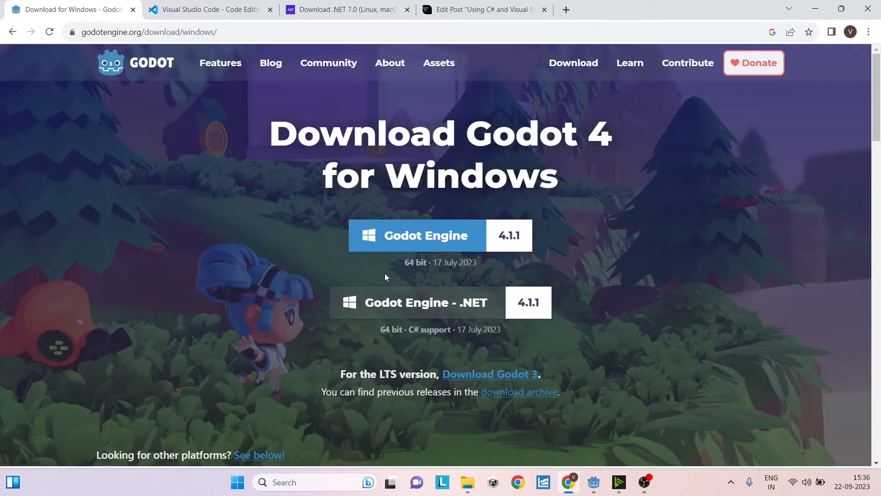
pyautogui.moveTo(432, 290)
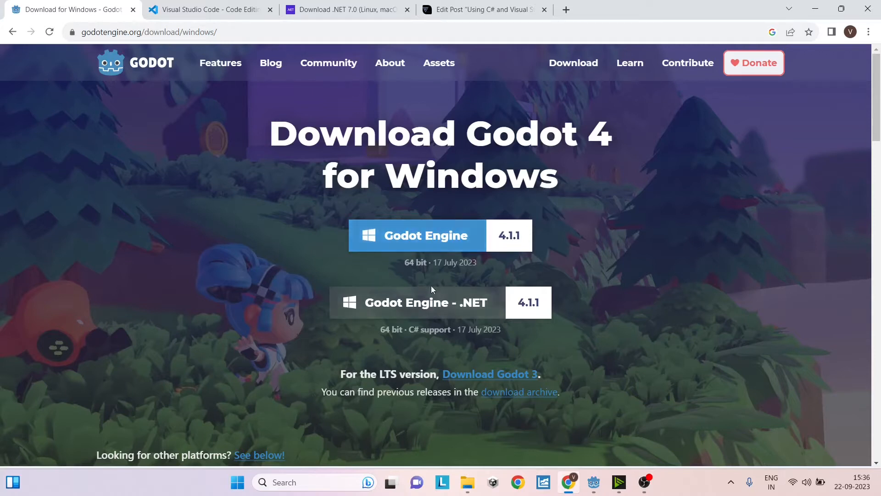
pyautogui.moveTo(576, 311)
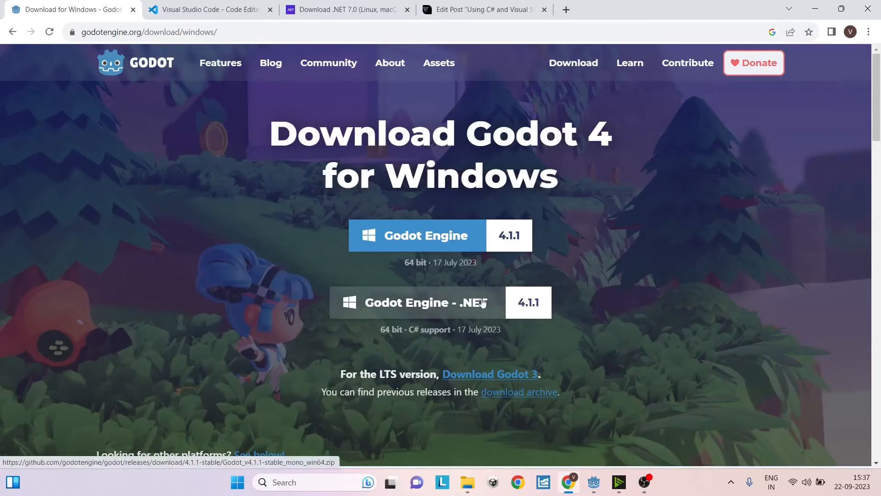
pyautogui.moveTo(454, 308)
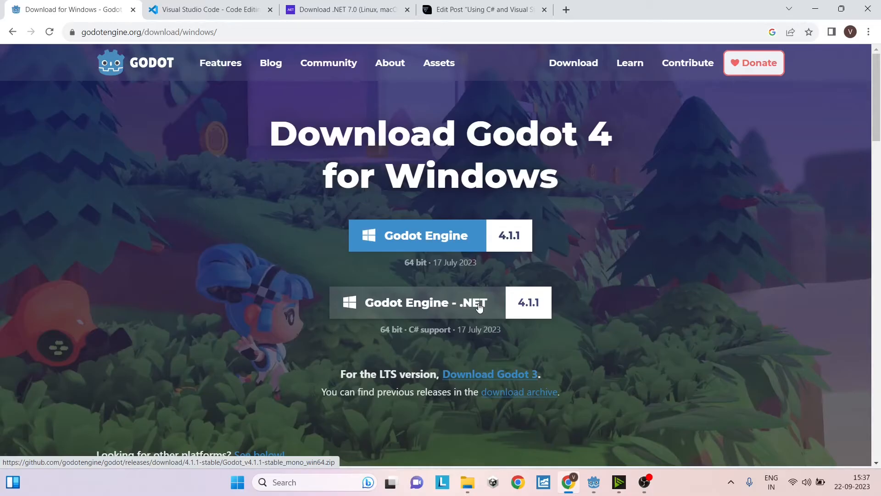
pyautogui.moveTo(443, 307)
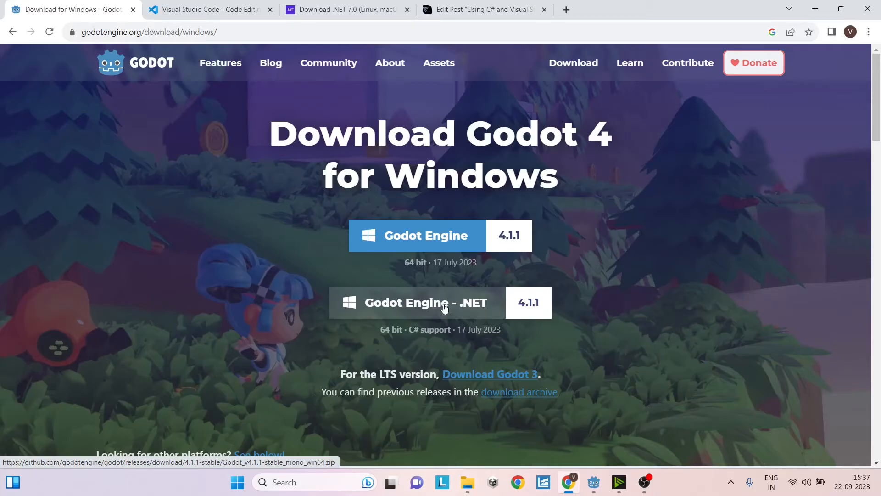
# Show Visual Studio Code's Stable and Insiders downloads for macOS, Windows x64 and Linux x64
pyautogui.click(208, 10)
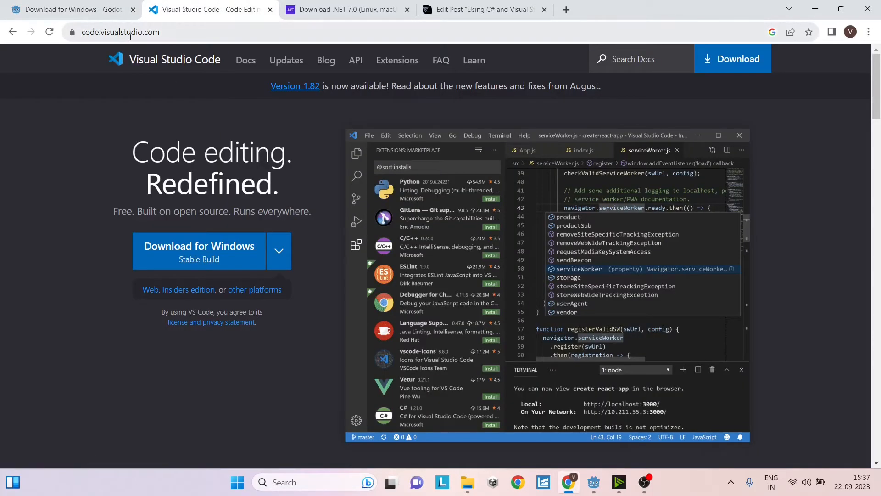
pyautogui.moveTo(143, 204)
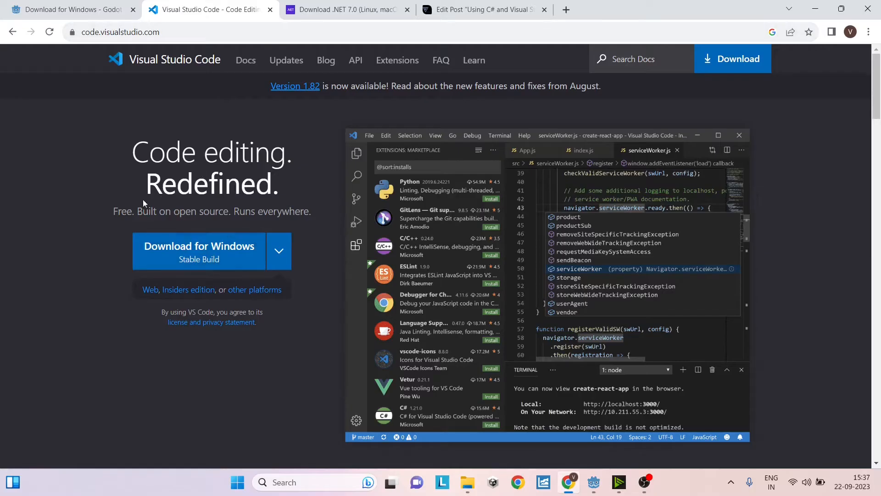
pyautogui.moveTo(219, 246)
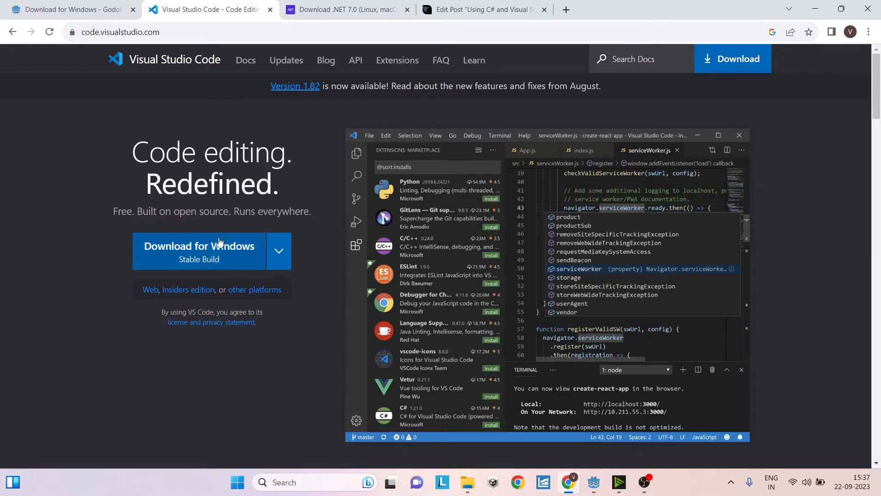
pyautogui.moveTo(326, 60)
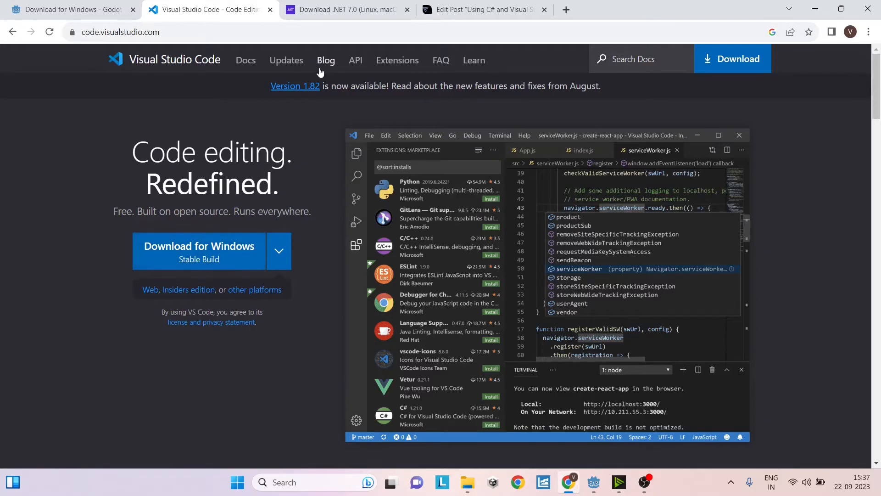
pyautogui.click(278, 250)
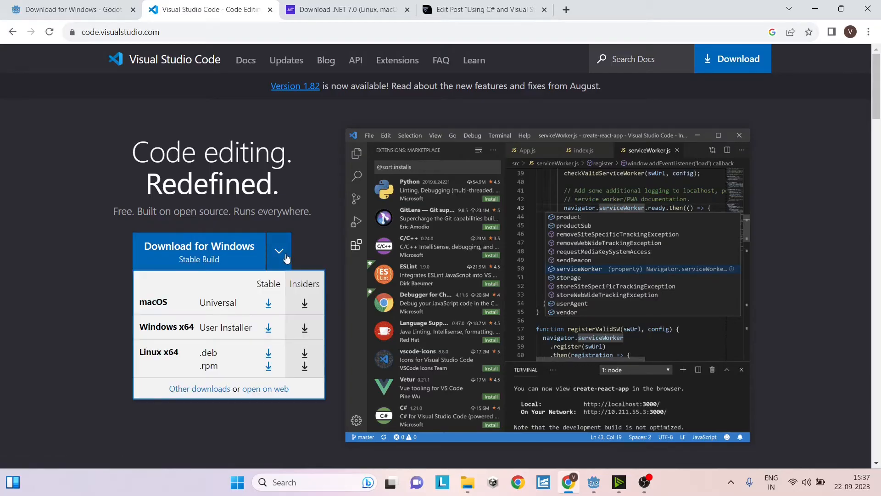
pyautogui.moveTo(177, 321)
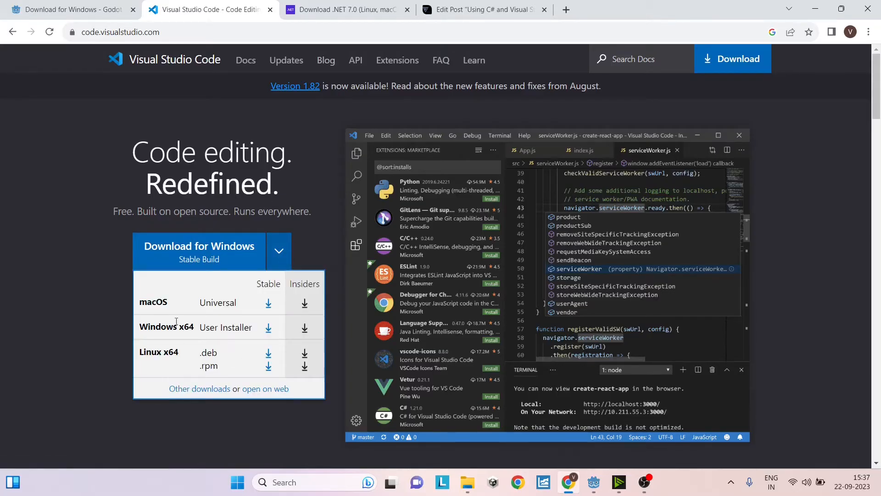
pyautogui.moveTo(172, 305)
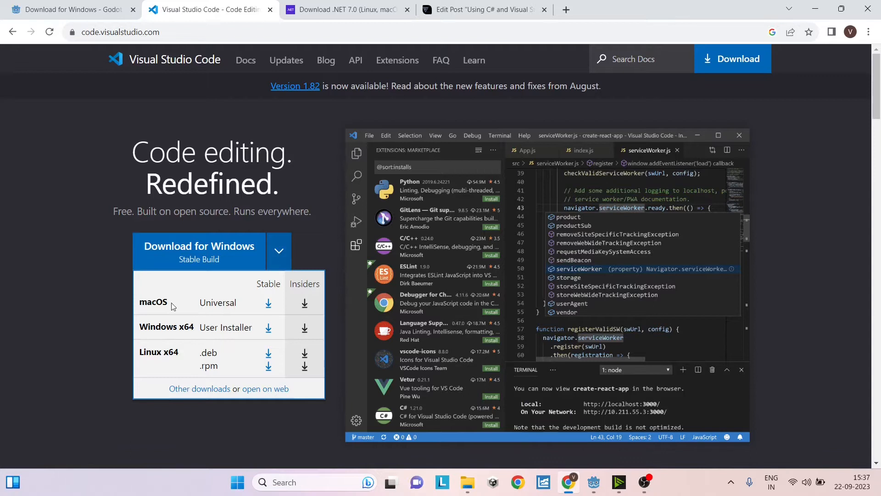
# Bring up the .NET 7.0 download page and its SDK 7.0.401 installer table
pyautogui.click(347, 10)
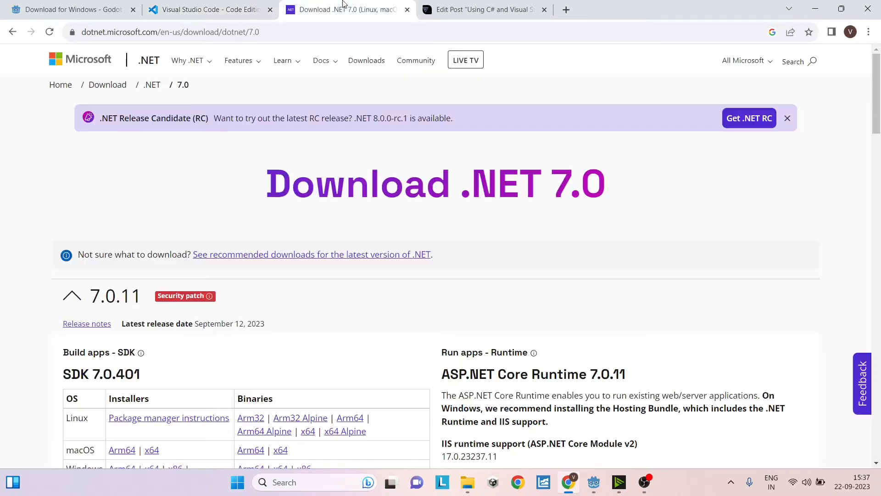
pyautogui.moveTo(370, 77)
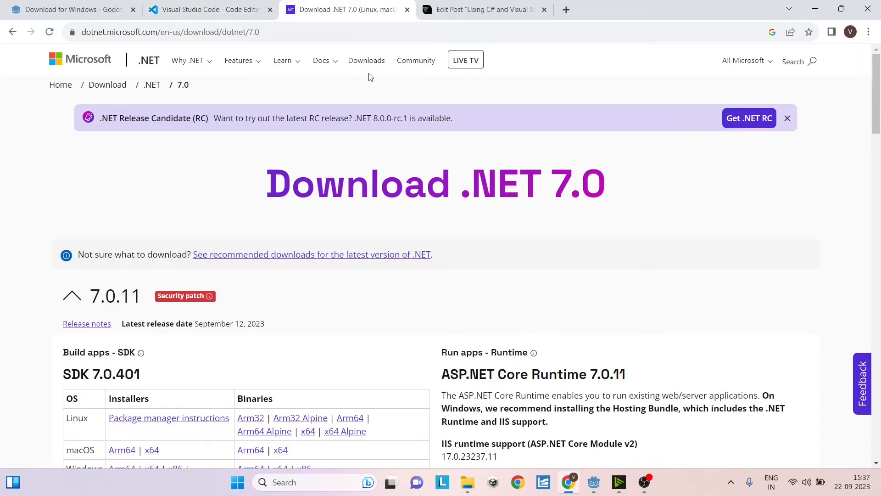
pyautogui.scroll(-3)
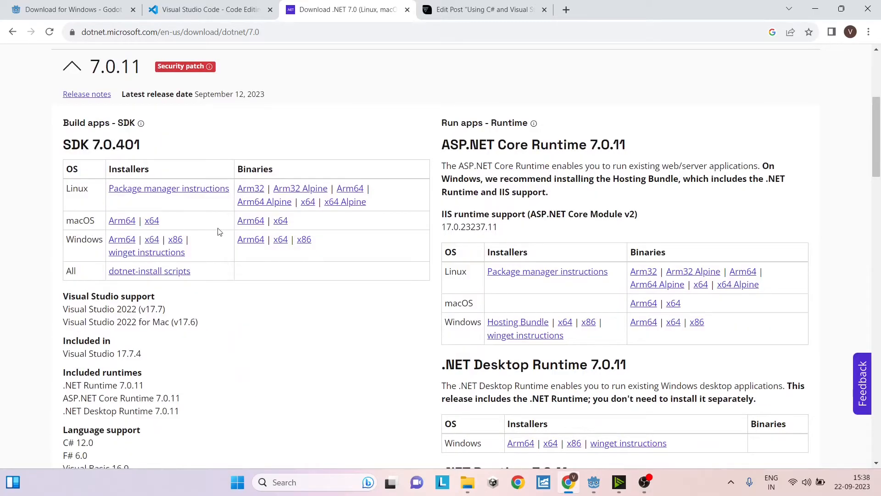
pyautogui.moveTo(151, 238)
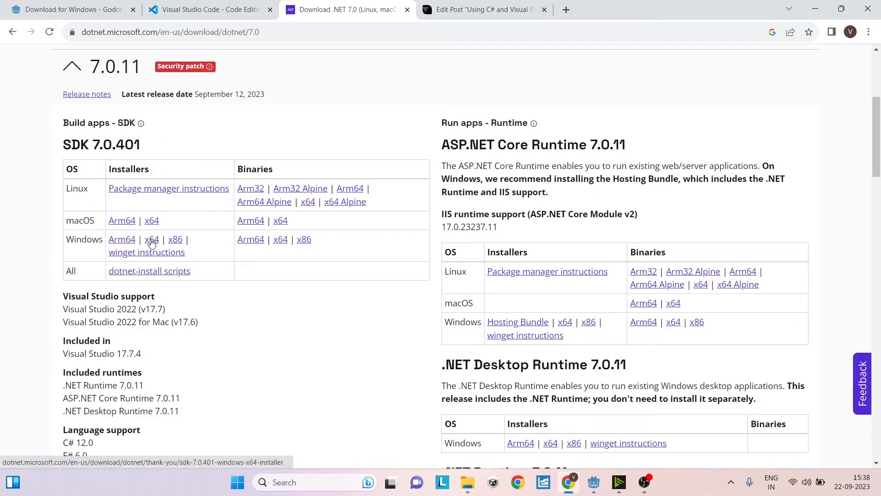
pyautogui.moveTo(175, 238)
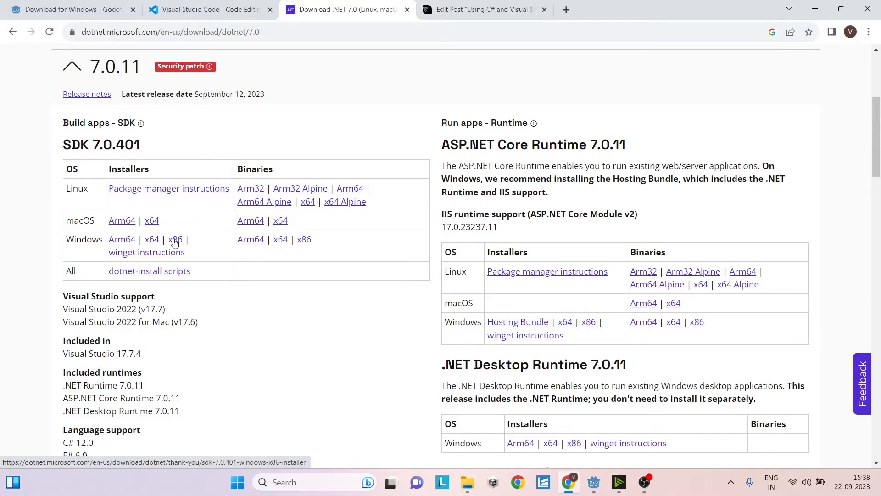
pyautogui.scroll(3)
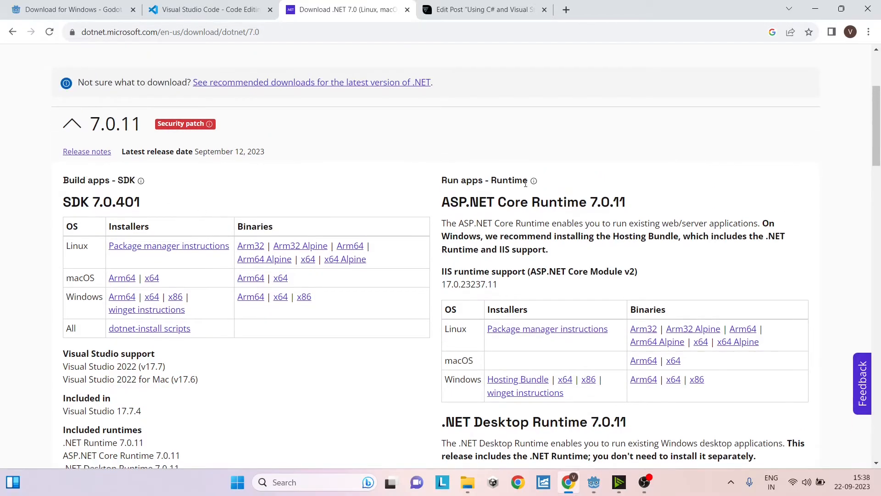
pyautogui.moveTo(386, 107)
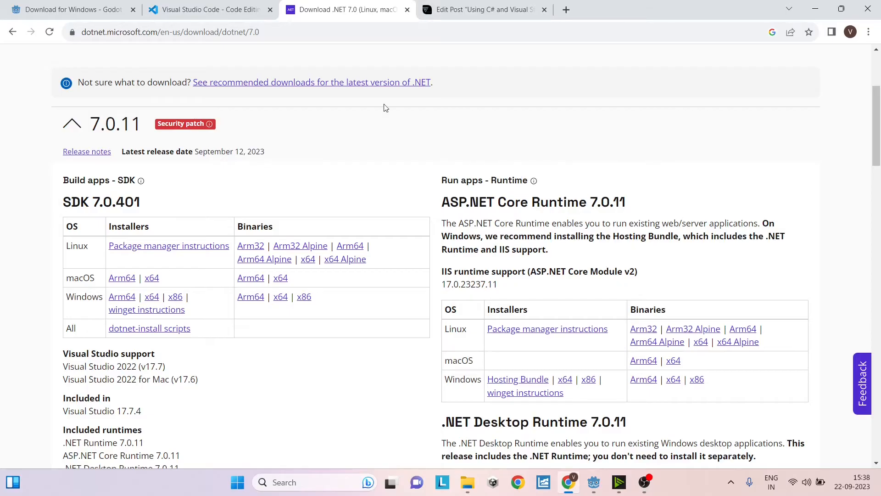
# Revisit the Godot 4 .NET download page, then return to the Visual Studio Code homepage
pyautogui.click(67, 9)
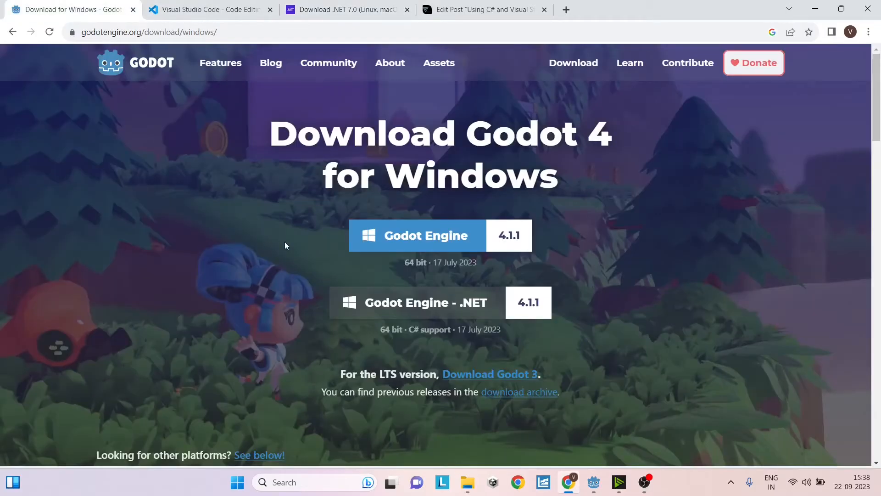
pyautogui.moveTo(455, 306)
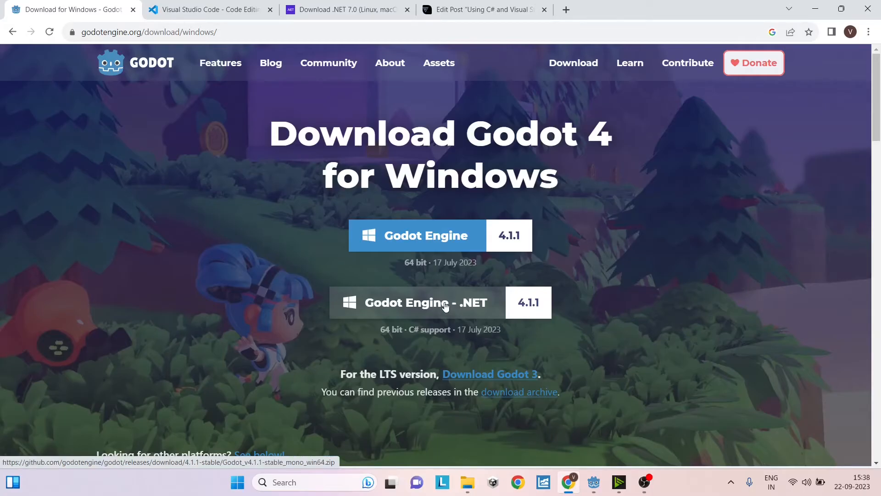
pyautogui.moveTo(223, 114)
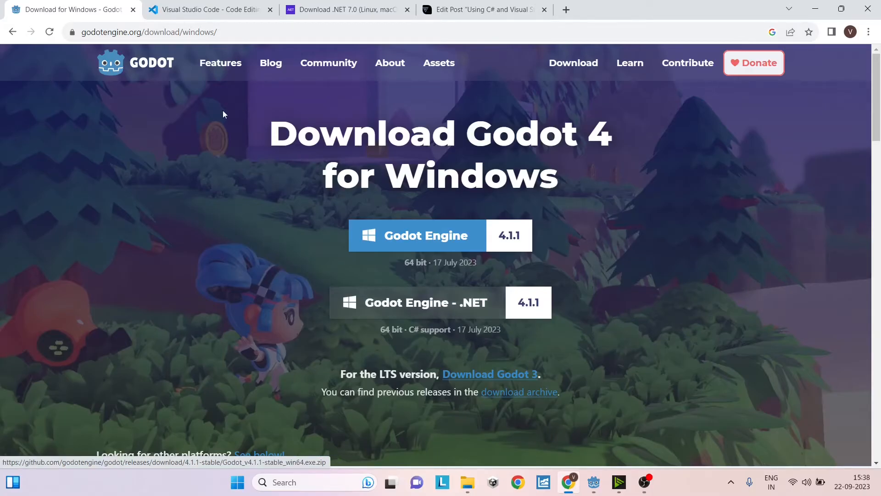
pyautogui.moveTo(208, 10)
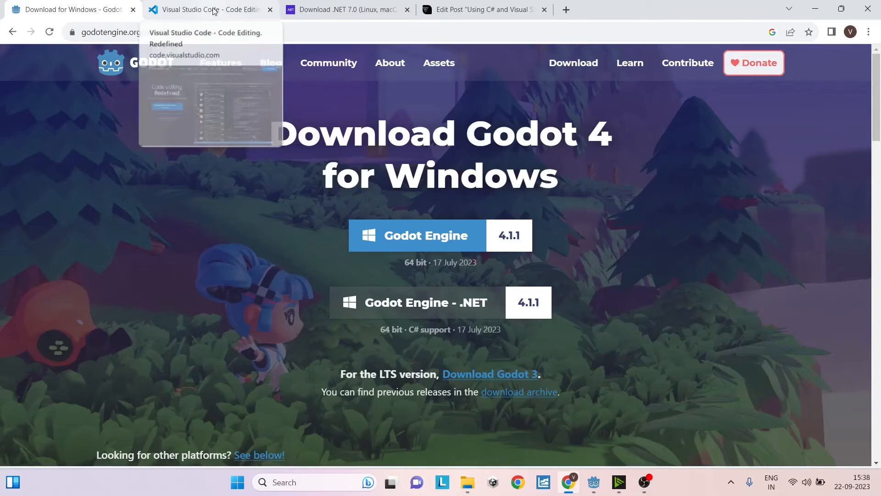
pyautogui.moveTo(348, 9)
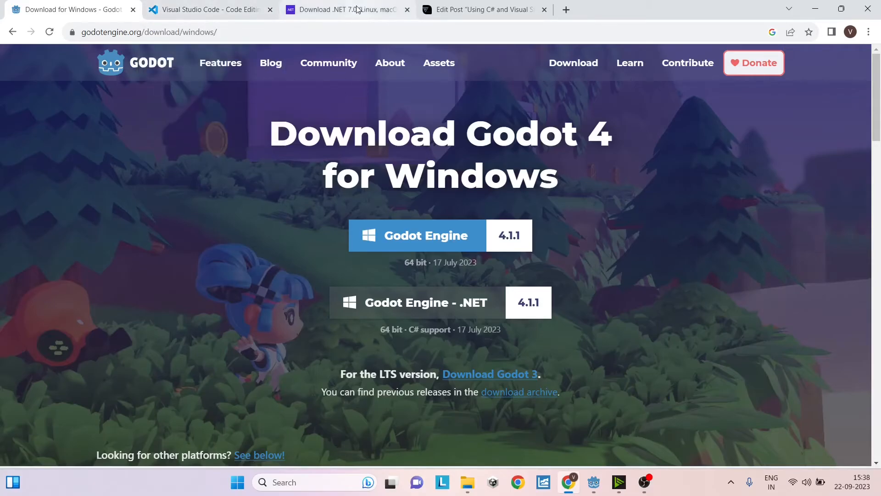
pyautogui.click(207, 10)
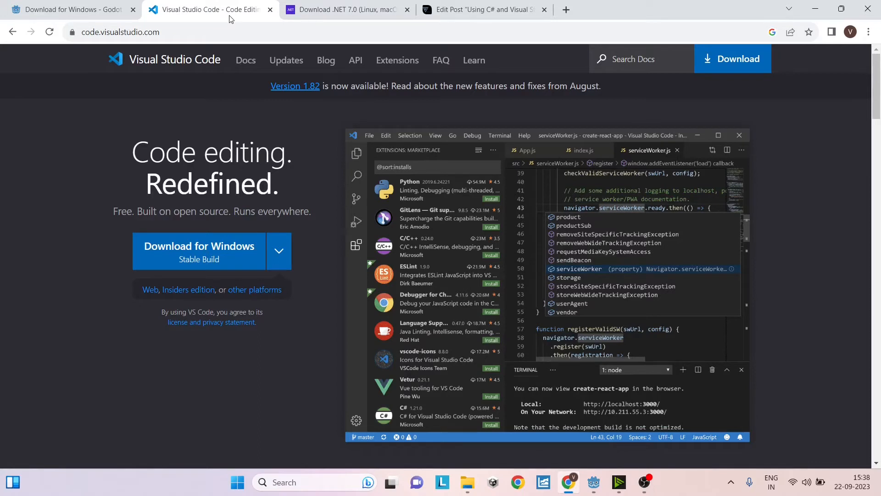
pyautogui.moveTo(251, 350)
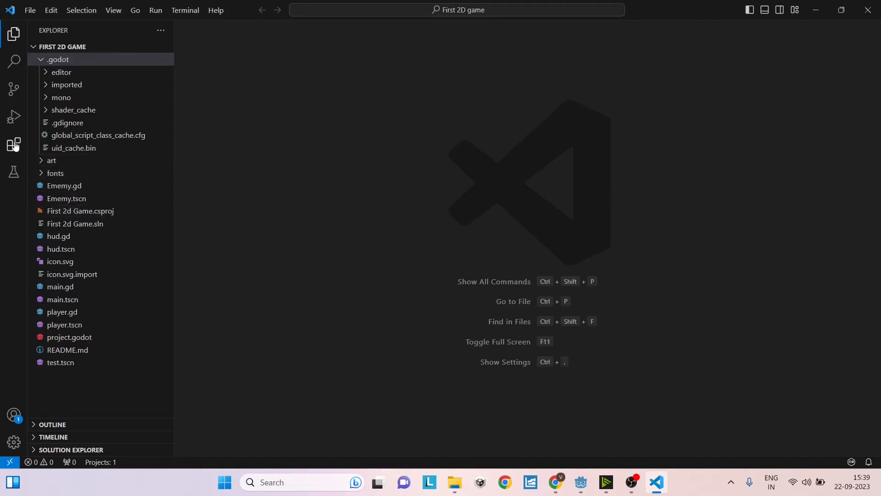
# Check details of the C#, C# Dev Kit and .NET Runtime Install Tool extensions, then return to Godot
pyautogui.click(14, 144)
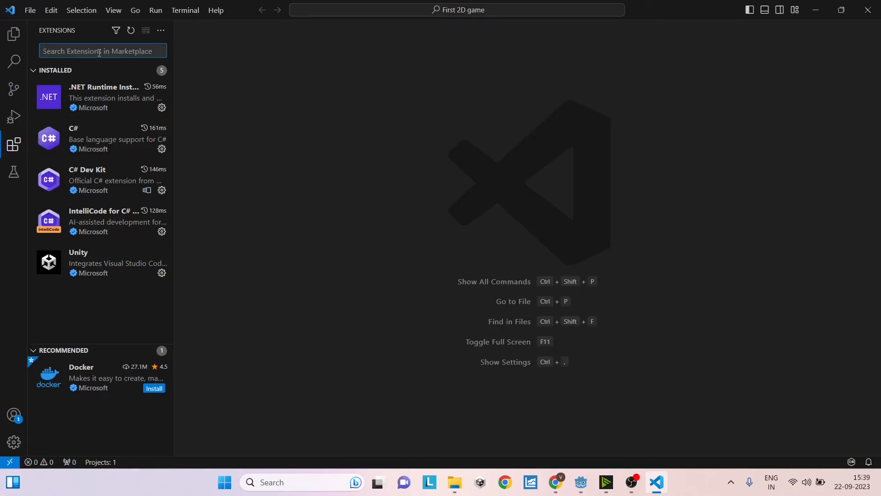
pyautogui.click(101, 138)
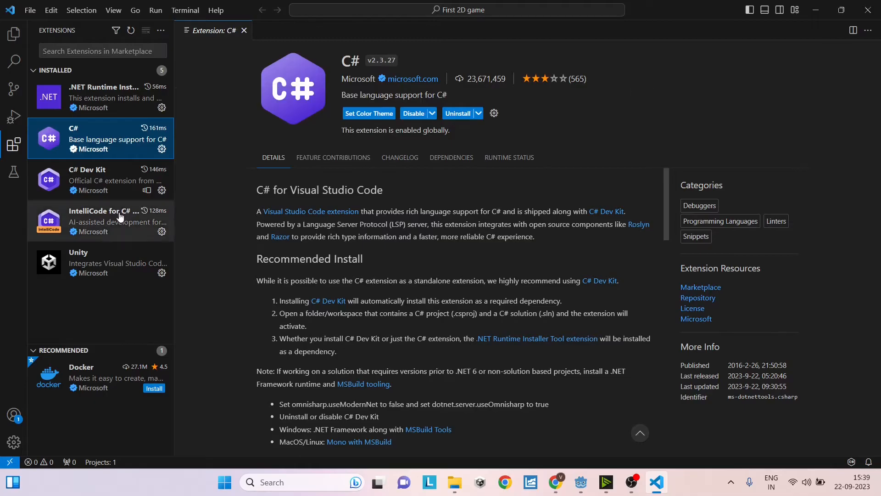
pyautogui.click(100, 179)
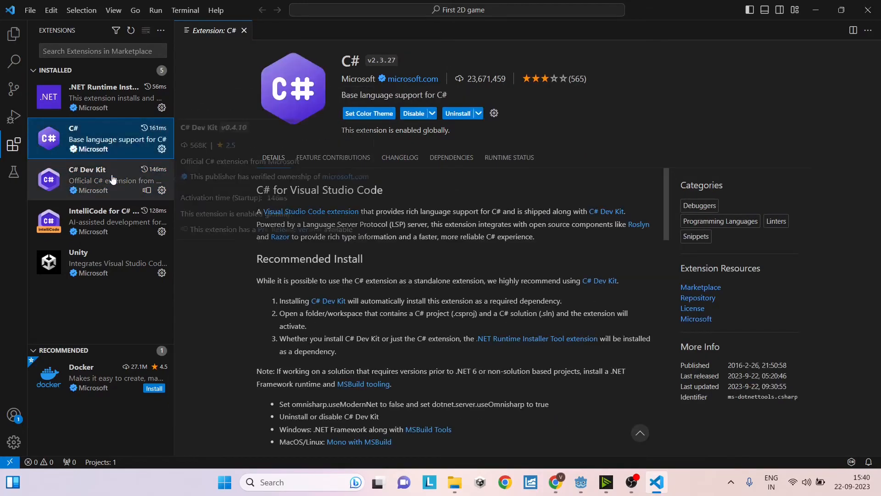
pyautogui.click(101, 179)
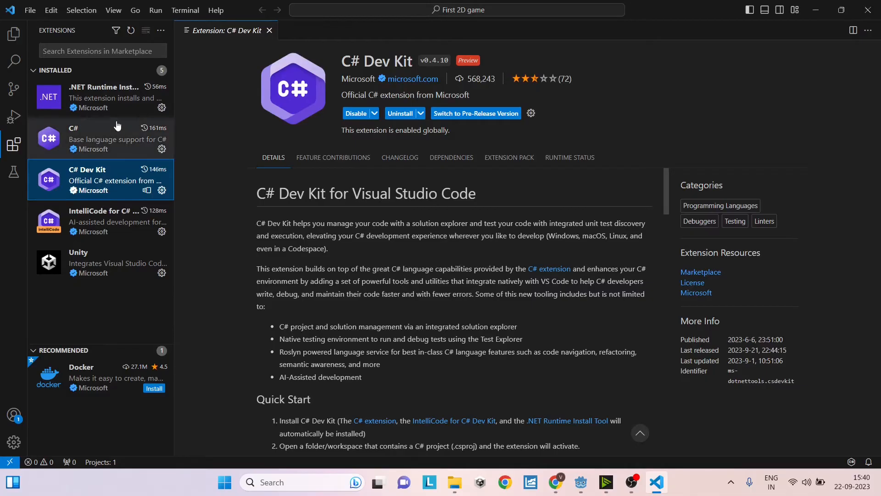
pyautogui.click(101, 97)
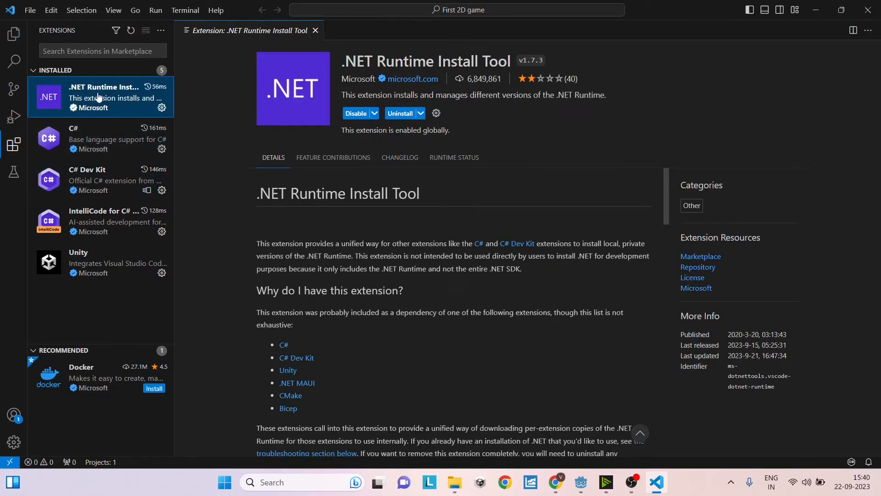
pyautogui.scroll(-3)
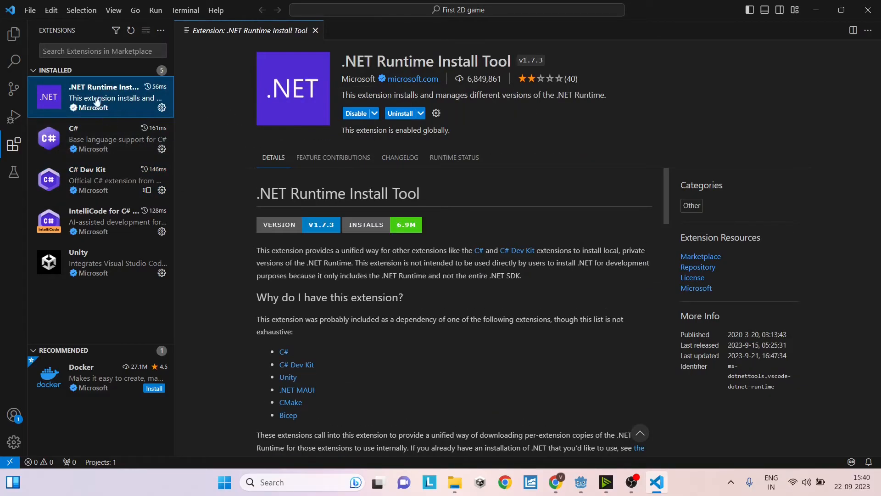
pyautogui.moveTo(201, 186)
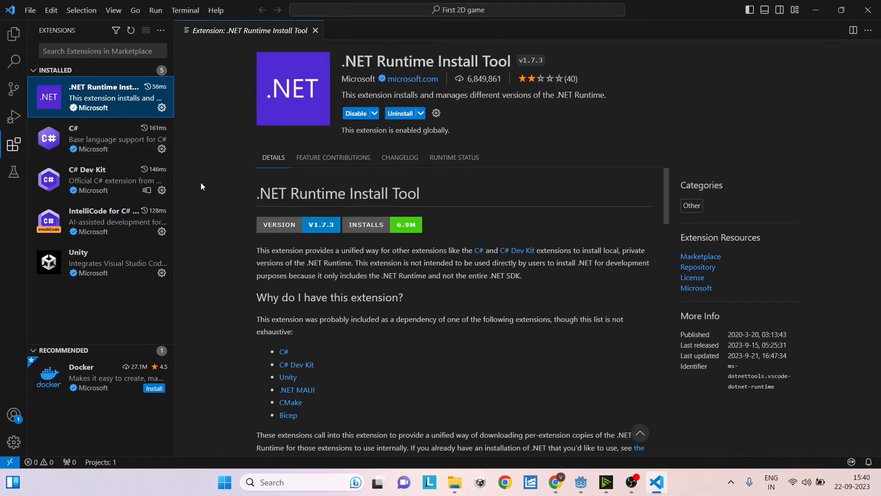
pyautogui.moveTo(123, 168)
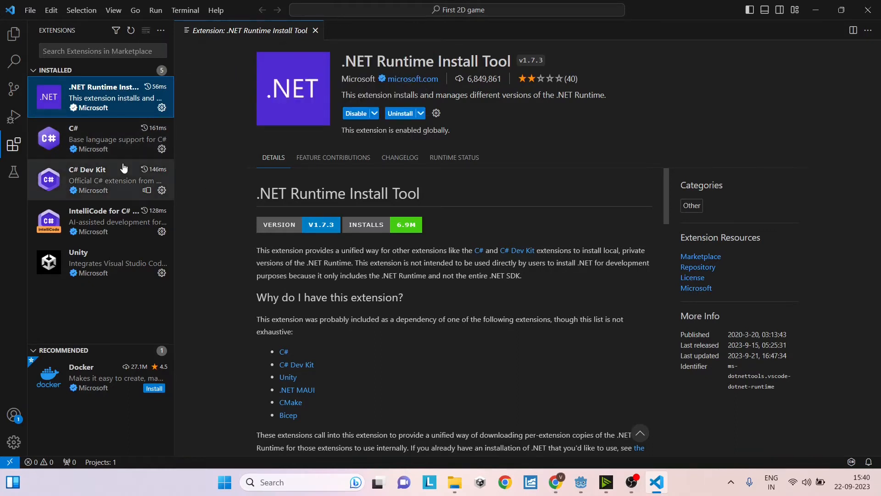
pyautogui.moveTo(233, 87)
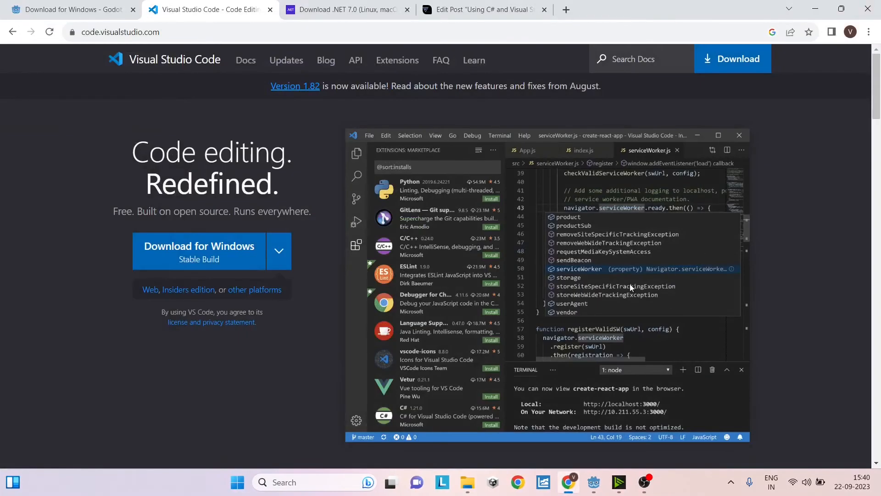
pyautogui.click(593, 487)
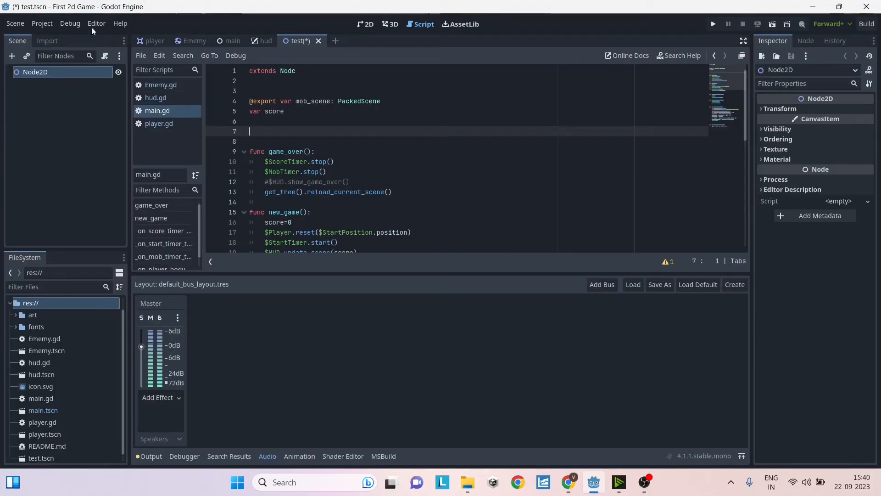
pyautogui.click(96, 23)
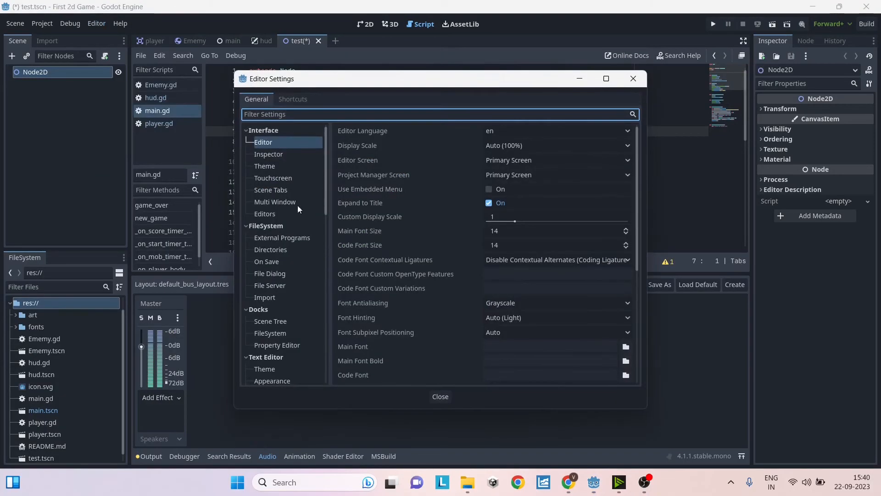
pyautogui.scroll(-3)
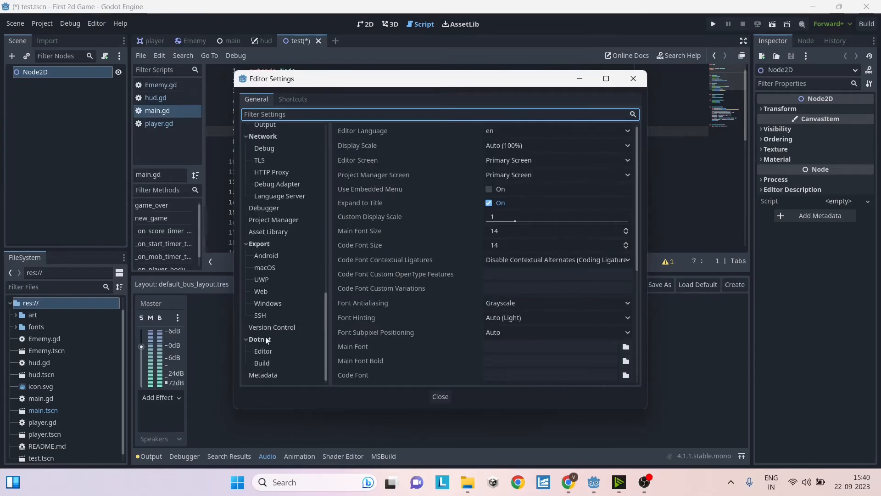
pyautogui.moveTo(263, 351)
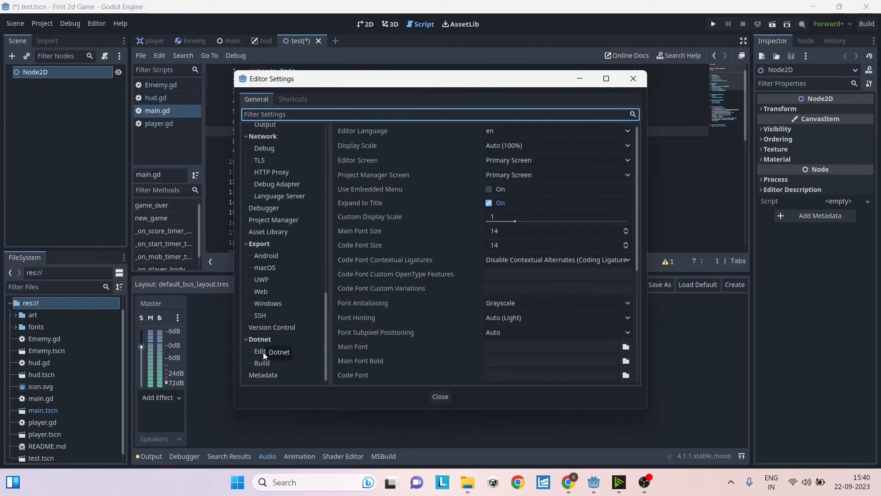
pyautogui.click(263, 351)
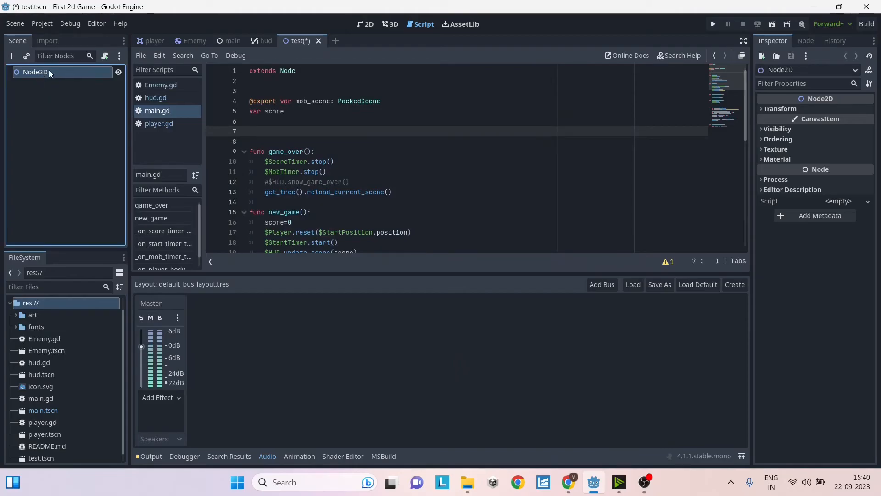
# Attach a new C# script at res://node.cs to the Node2D node
pyautogui.rightClick(34, 71)
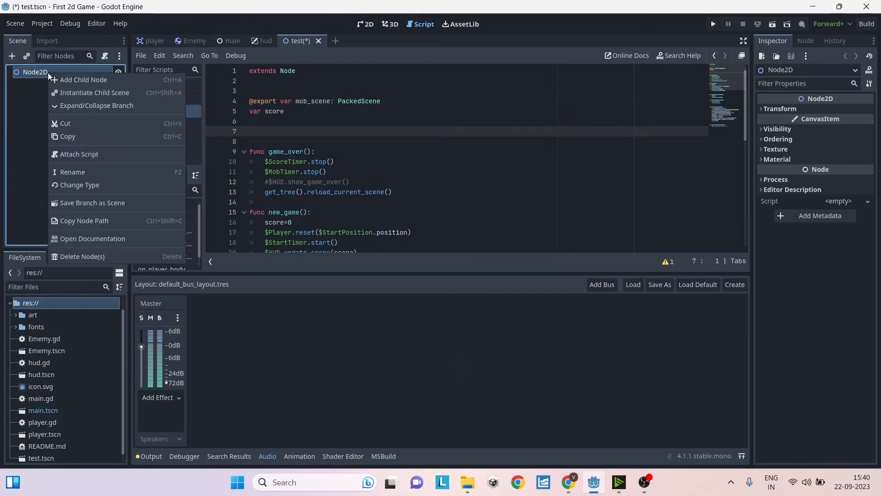
pyautogui.click(79, 153)
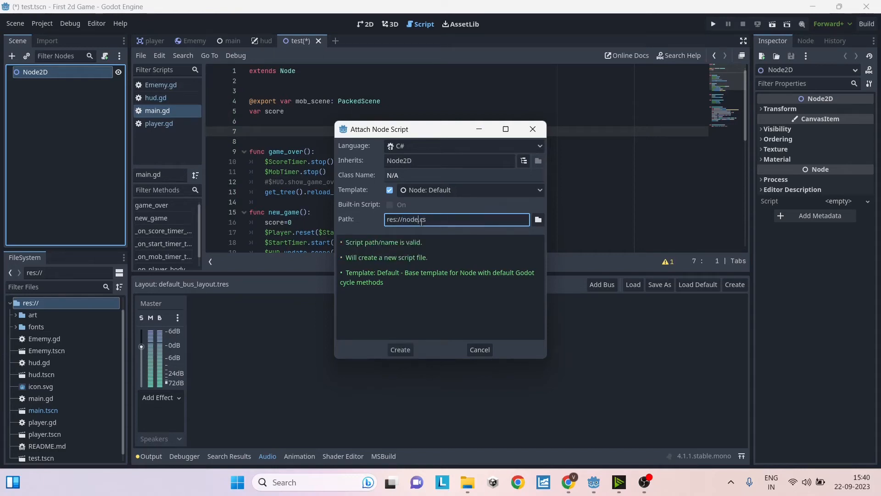
pyautogui.click(462, 146)
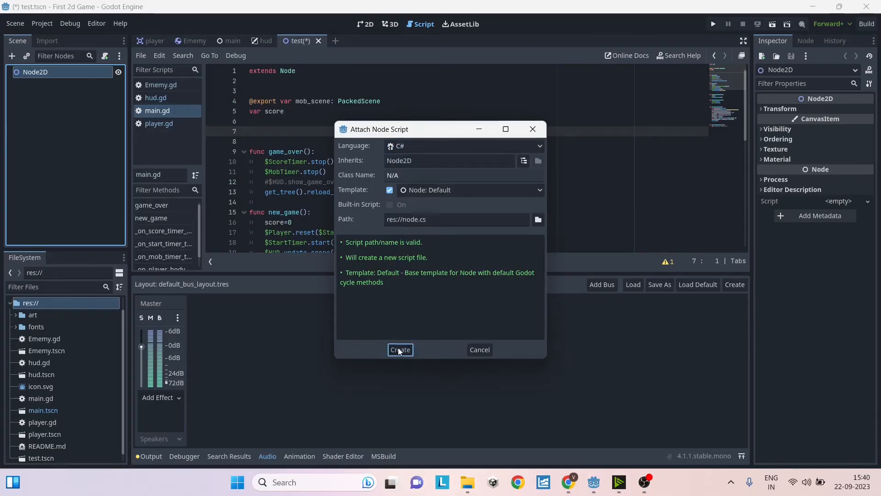
pyautogui.click(401, 350)
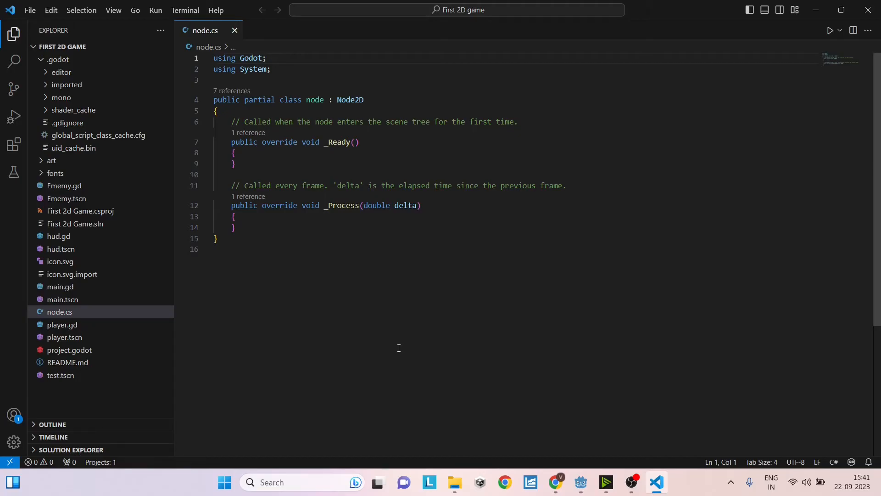
# Toggle between the Godot editor and node.cs in VS Code, ending in node.cs
pyautogui.click(579, 482)
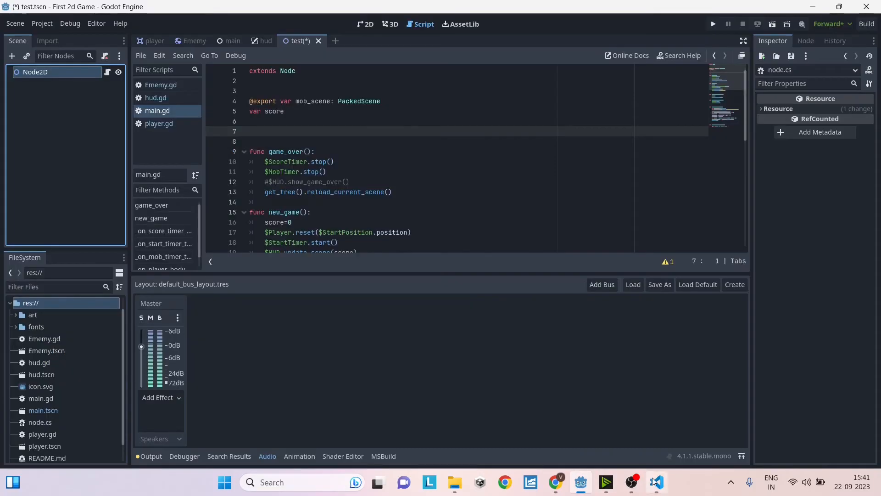
pyautogui.click(655, 482)
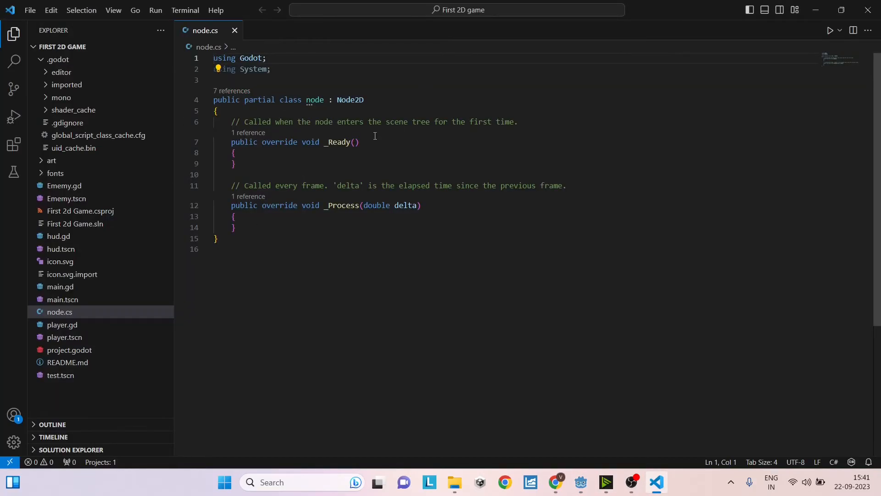
pyautogui.click(581, 482)
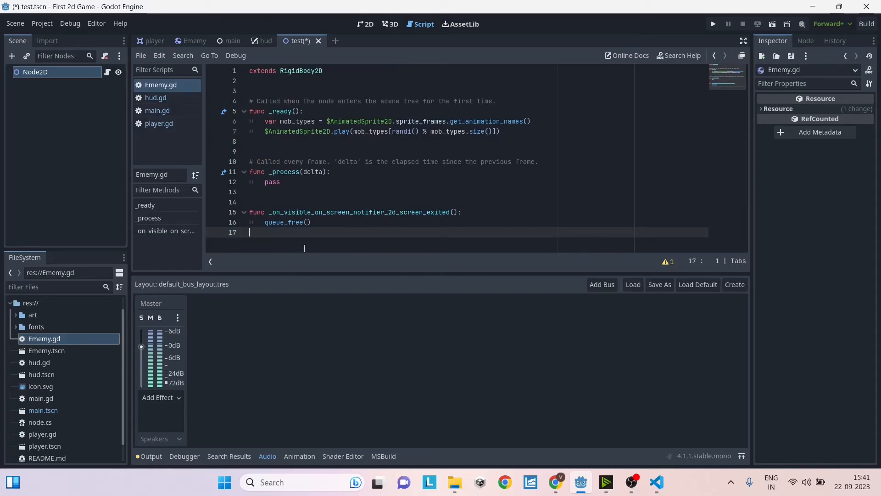
pyautogui.moveTo(487, 339)
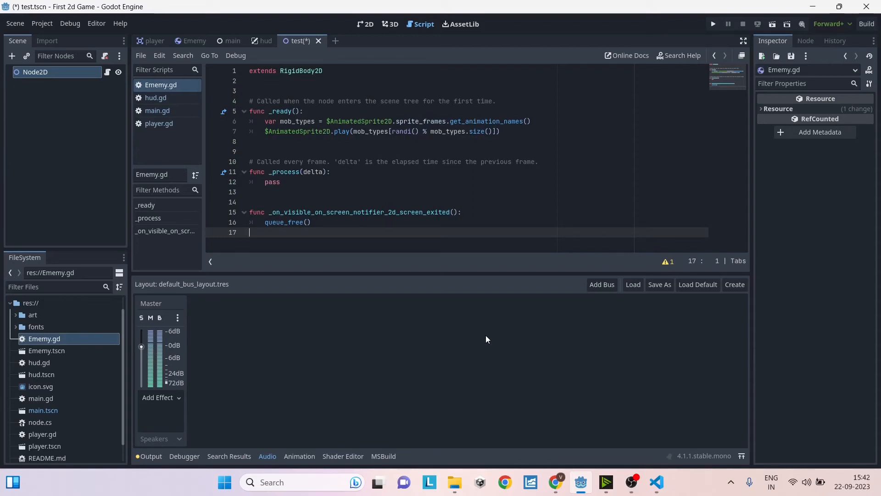
pyautogui.click(655, 482)
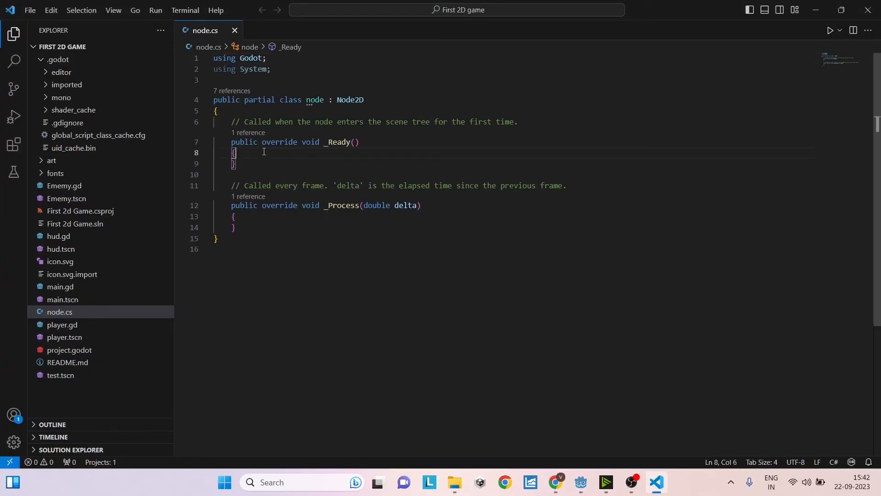
# Type Input.is on a new line in _Ready to test code completion, then dismiss suggestions
pyautogui.press('Enter')
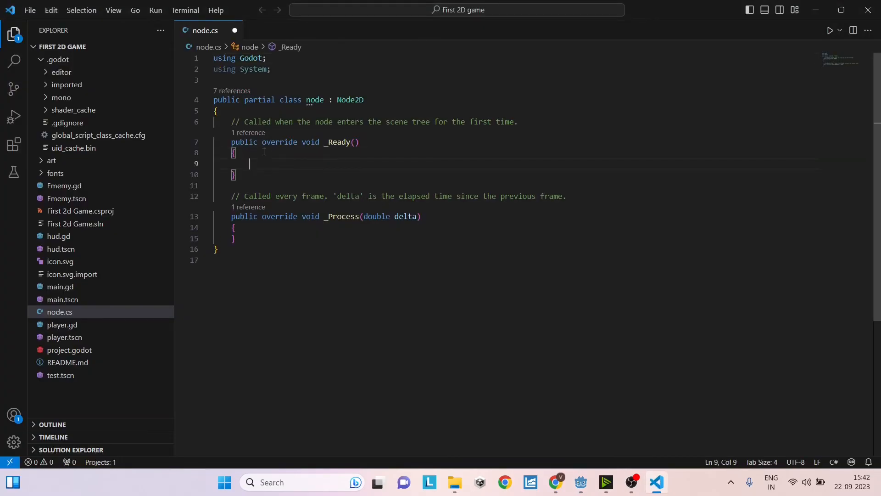
pyautogui.write('input')
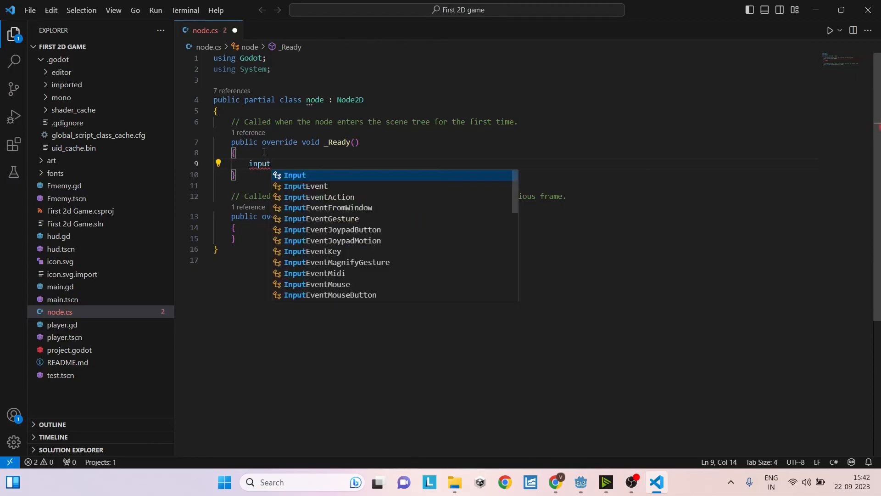
pyautogui.write('.is')
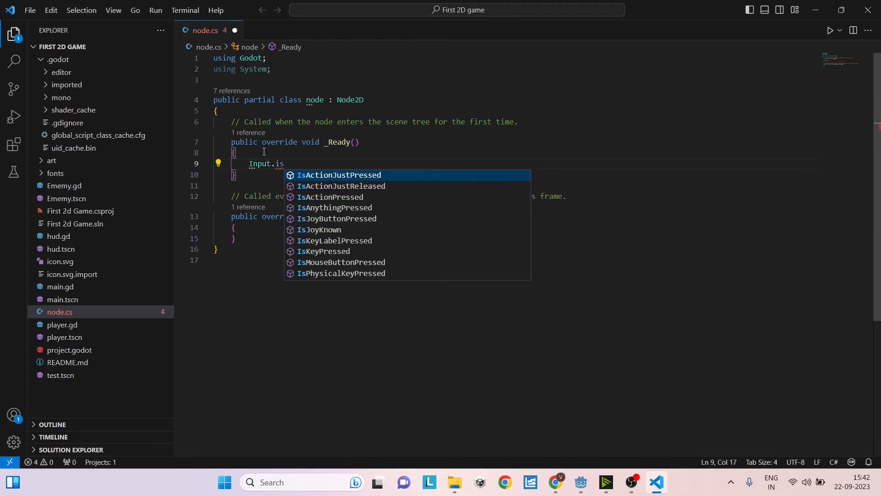
pyautogui.moveTo(363, 186)
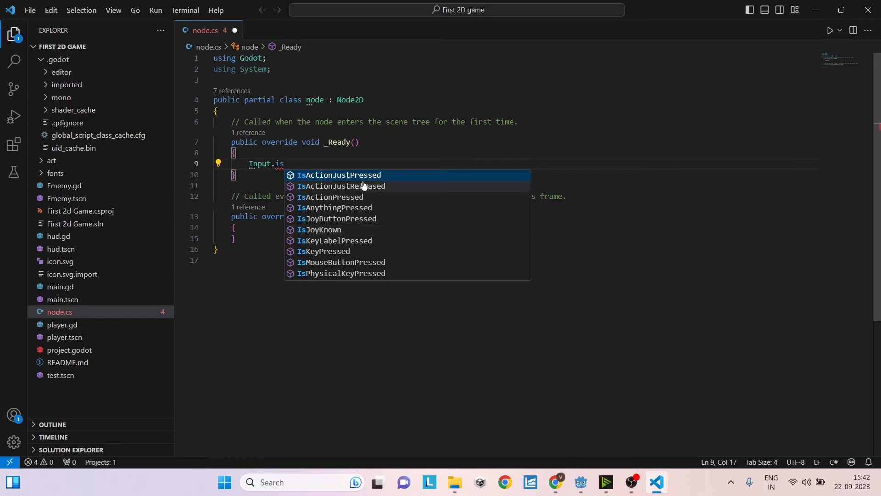
pyautogui.click(373, 152)
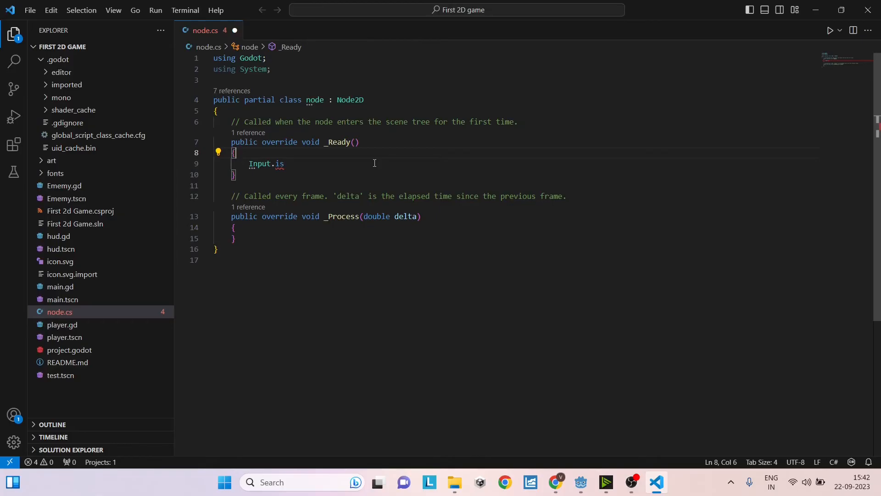
pyautogui.moveTo(371, 163)
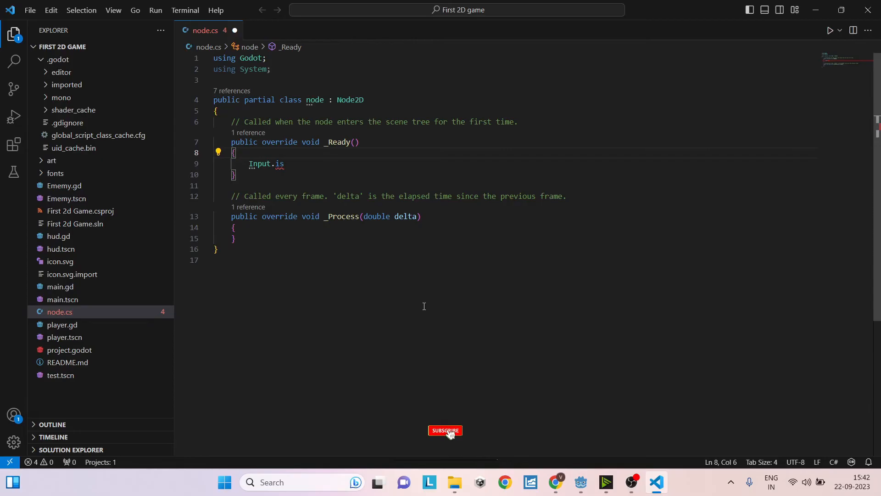
pyautogui.click(445, 430)
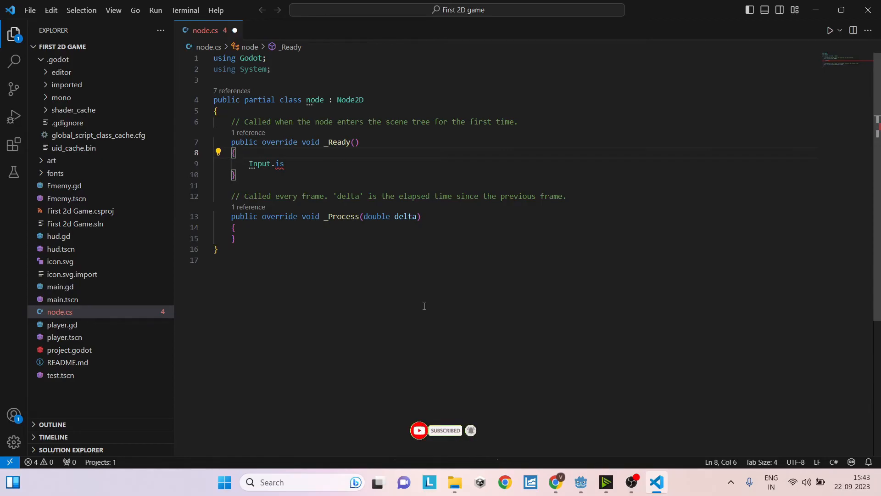
pyautogui.moveTo(184, 130)
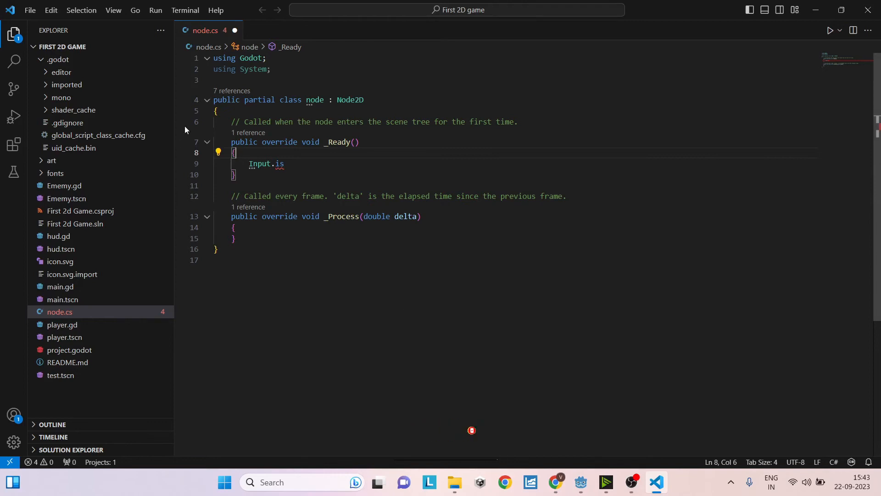
pyautogui.moveTo(13, 116)
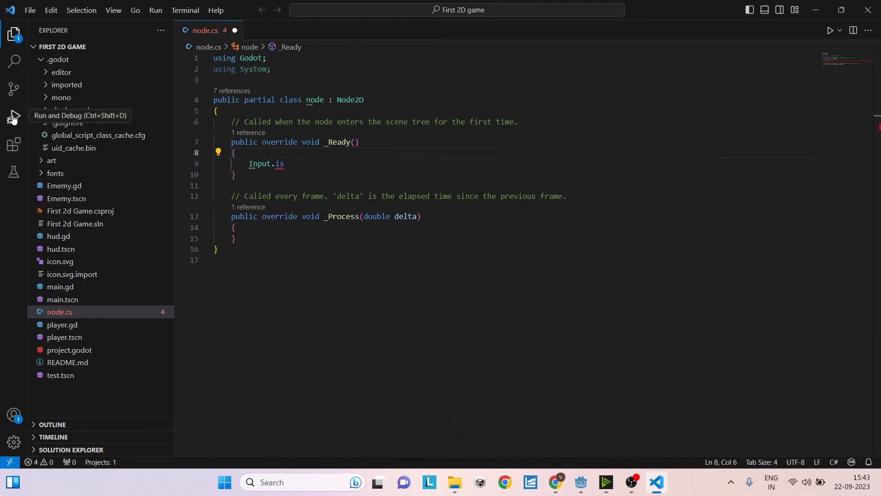
# Create a .NET Core launch.json and delete its WARNING entries
pyautogui.click(13, 116)
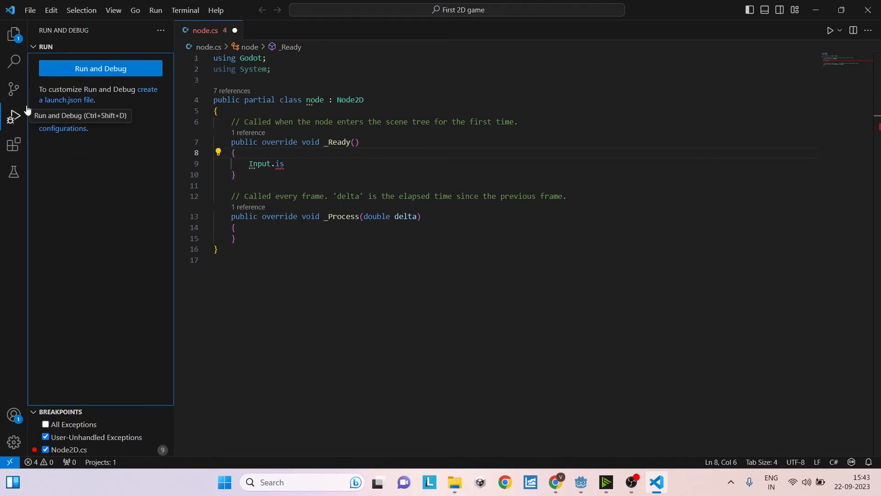
pyautogui.moveTo(72, 104)
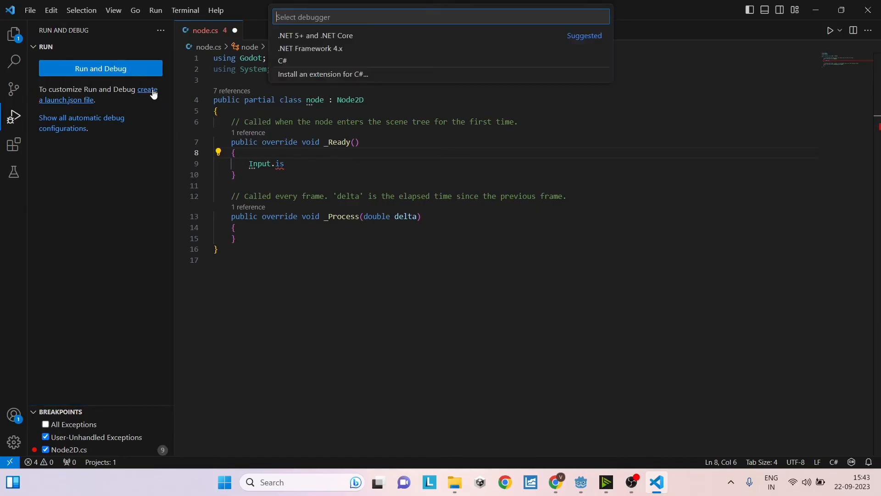
pyautogui.moveTo(315, 35)
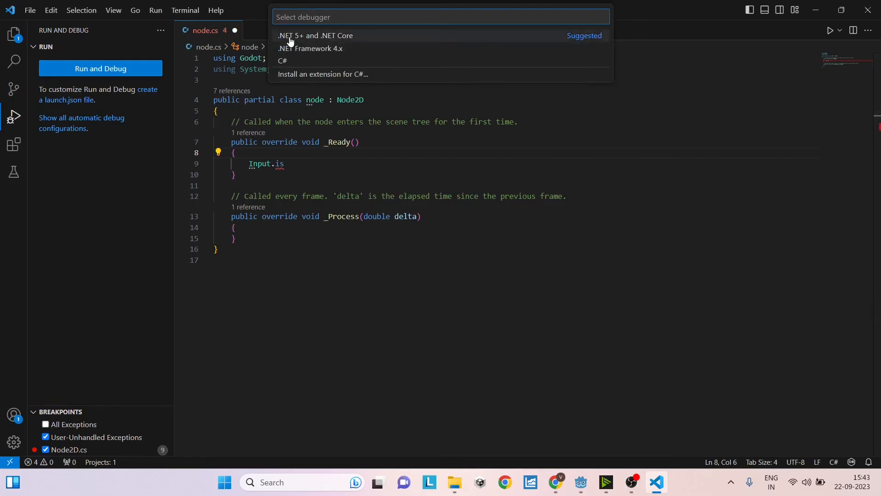
pyautogui.moveTo(345, 38)
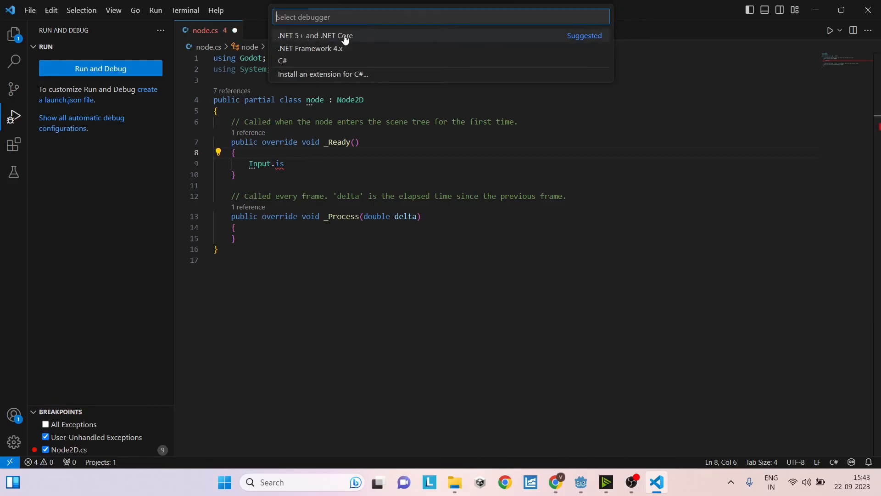
pyautogui.click(314, 35)
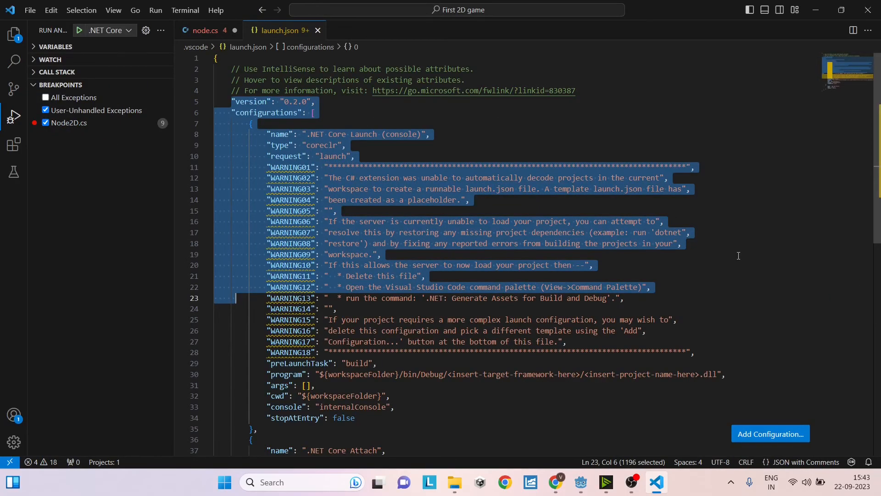
pyautogui.click(696, 352)
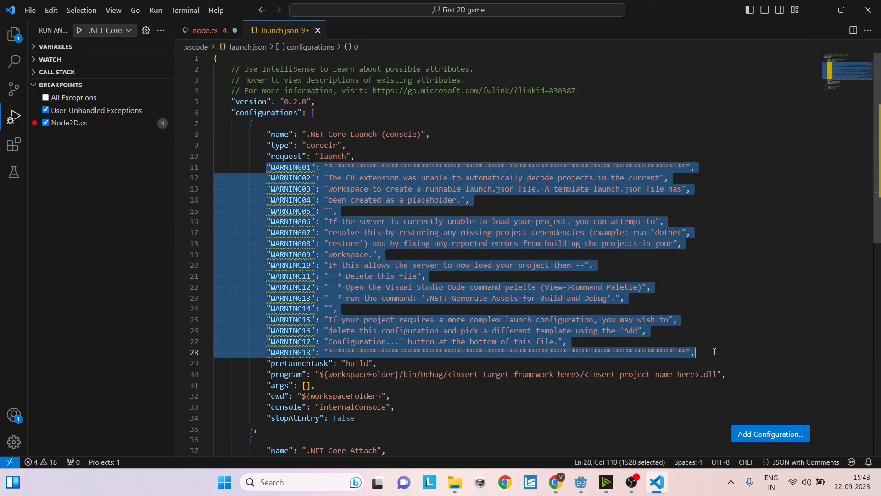
pyautogui.press('Delete')
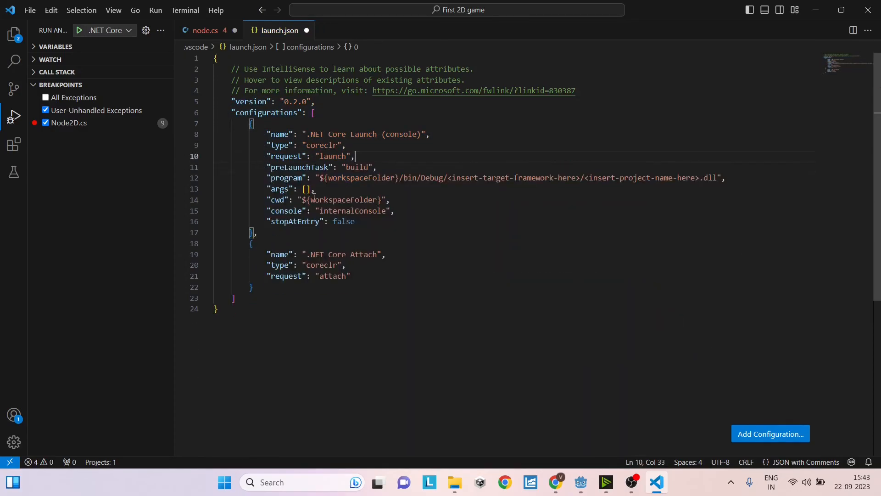
pyautogui.moveTo(286, 178)
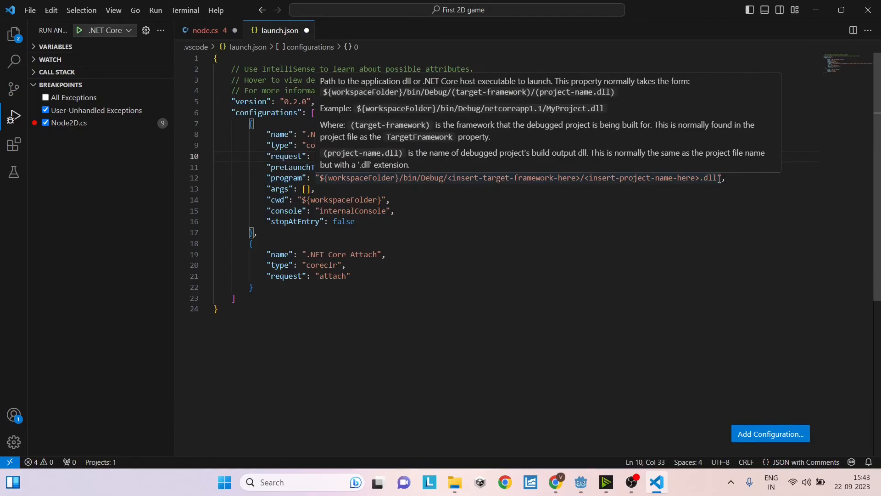
pyautogui.moveTo(496, 468)
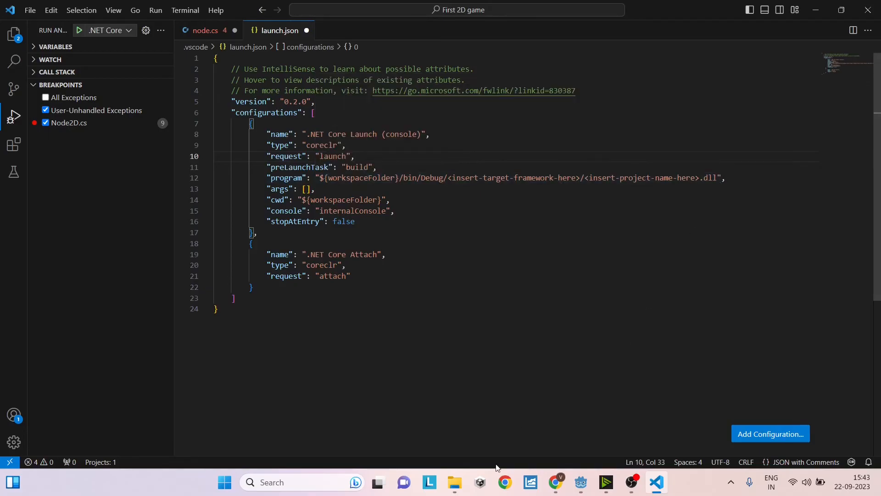
pyautogui.click(453, 482)
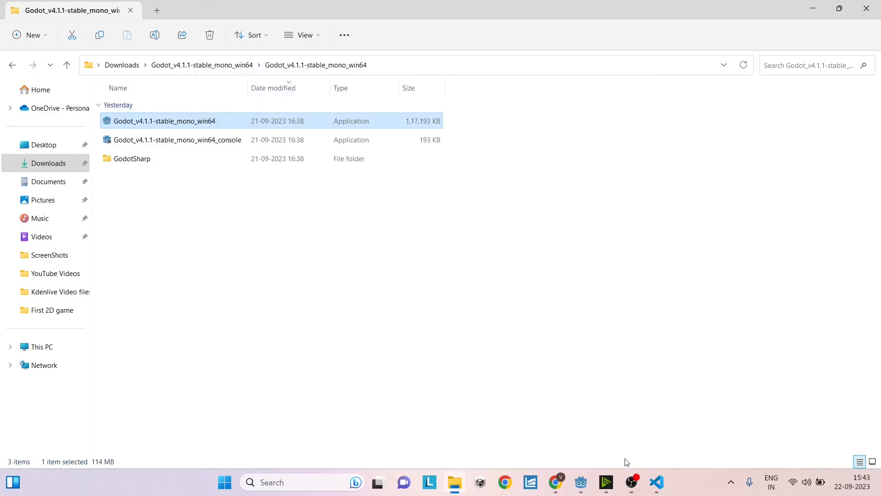
# Set the launch program to the Godot_v4.1.1-stable_mono_win64.exe path with forward slashes
pyautogui.click(656, 486)
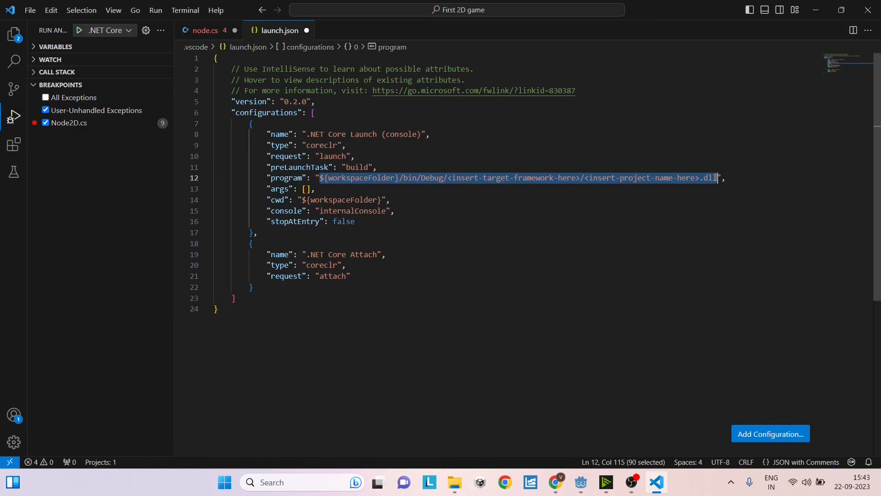
pyautogui.write('c:\\Users\\rvinc\\Downloads\\Godot_v4.1.1-stable_mono_win64\\Godot_v4.1.1-stable_mono_win64",')
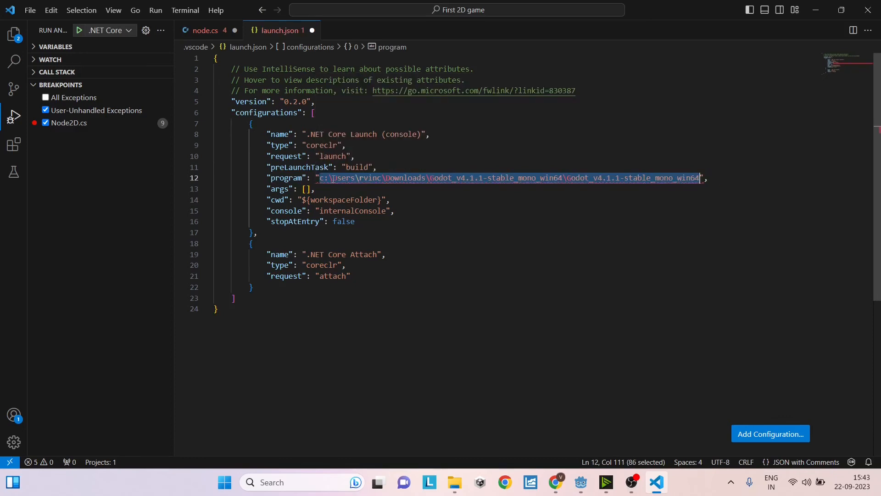
pyautogui.click(328, 178)
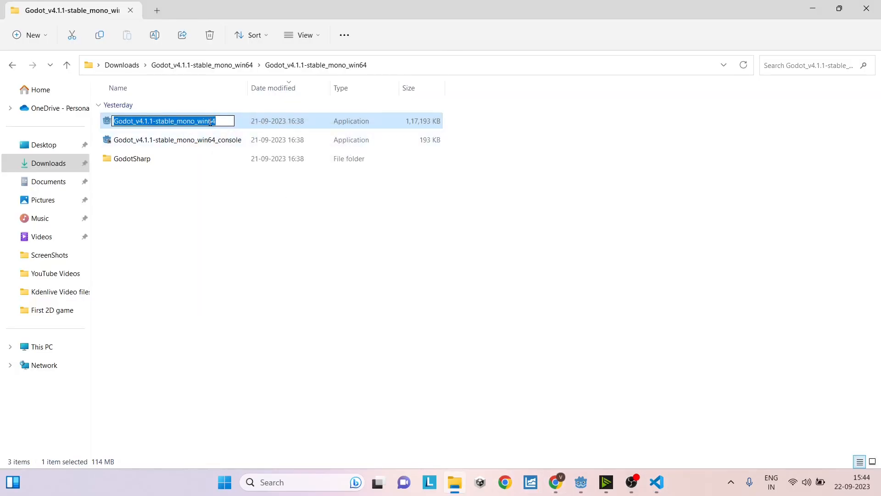
pyautogui.click(656, 482)
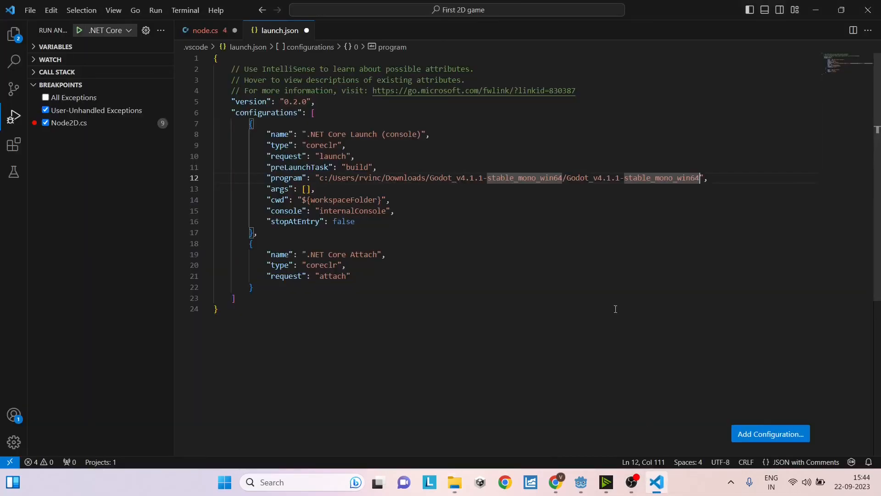
pyautogui.write('/')
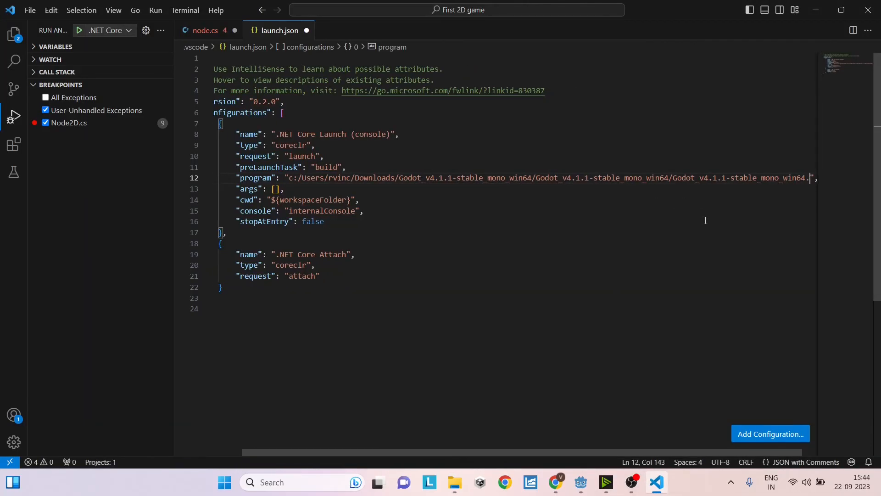
pyautogui.write('exe')
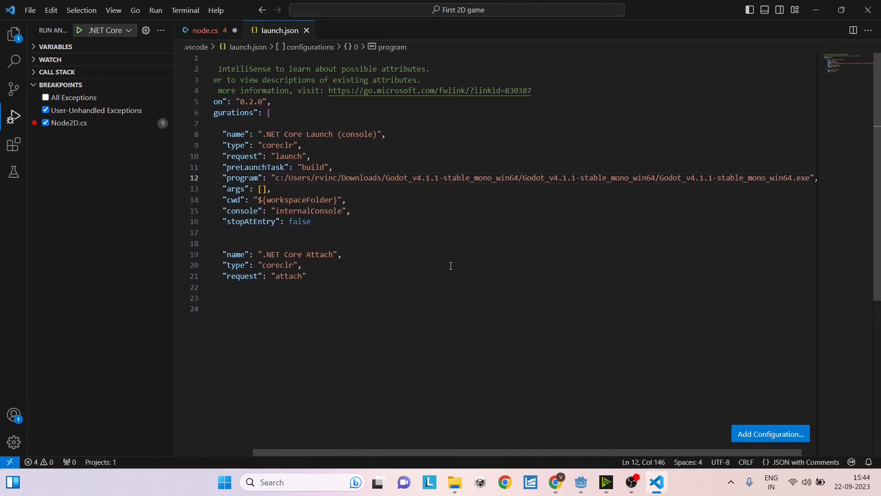
pyautogui.click(14, 115)
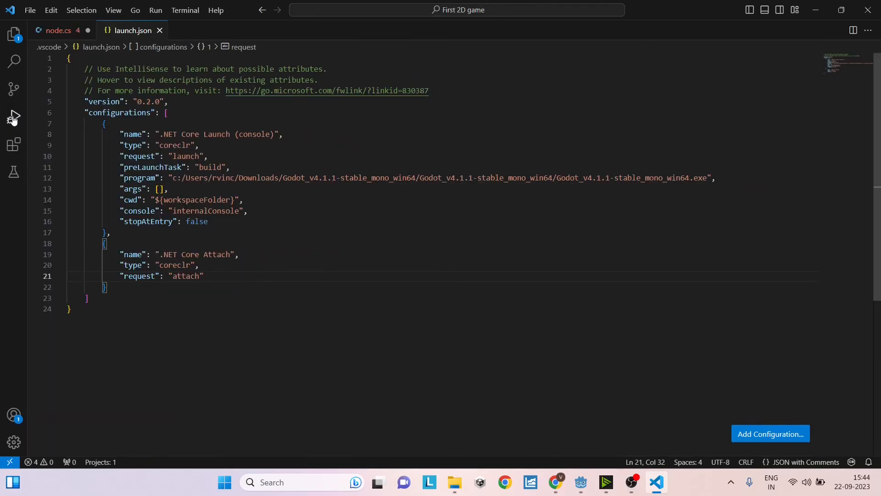
# Start debugging and generate a tasks.json with a dotnet build task from the template
pyautogui.click(13, 115)
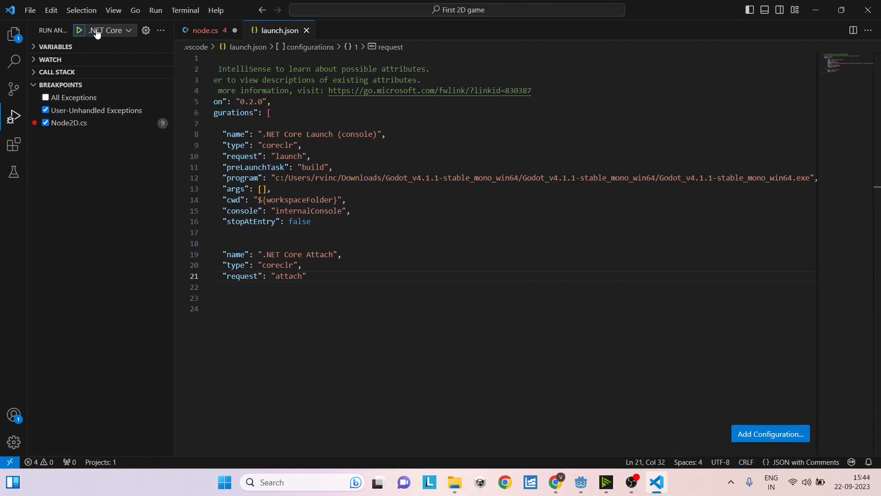
pyautogui.click(110, 30)
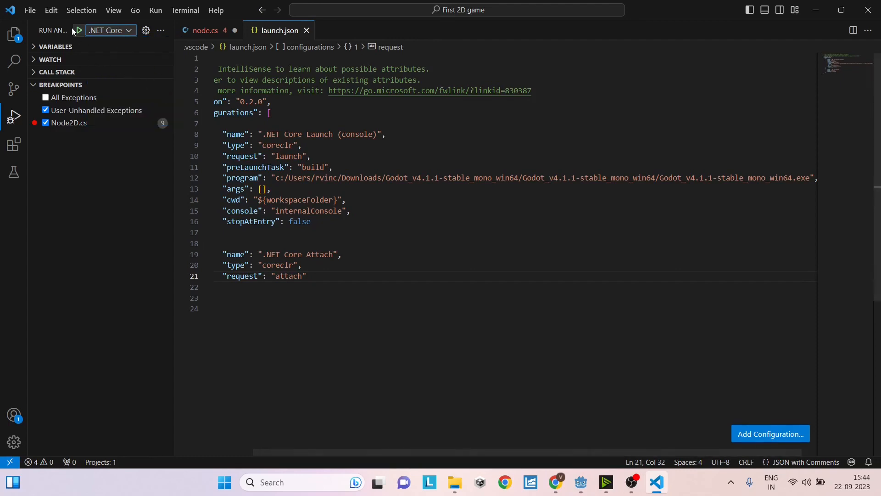
pyautogui.click(79, 30)
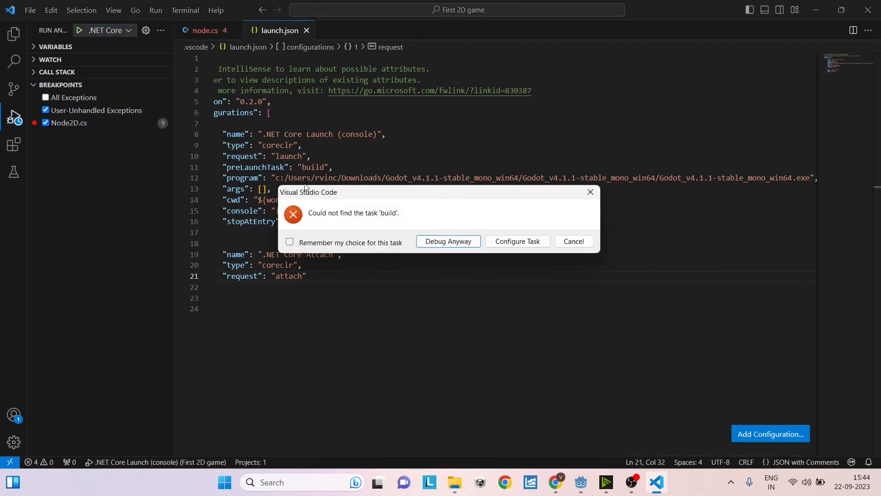
pyautogui.moveTo(447, 241)
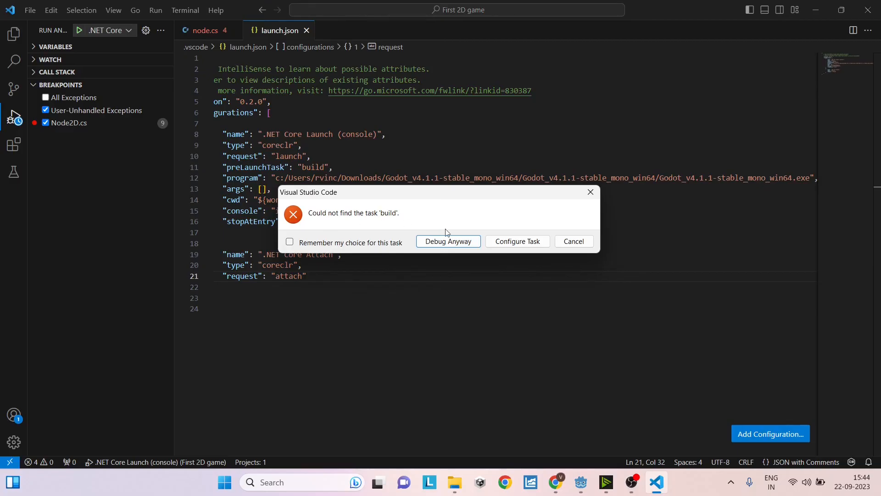
pyautogui.moveTo(516, 241)
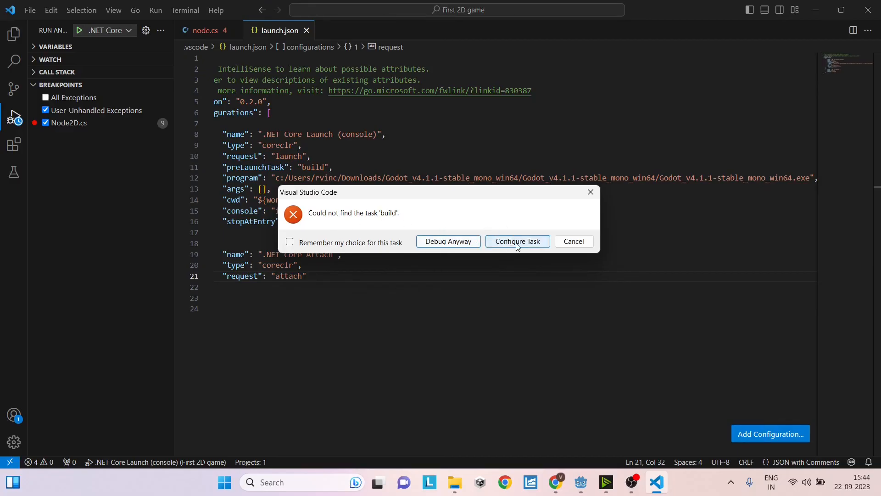
pyautogui.click(516, 241)
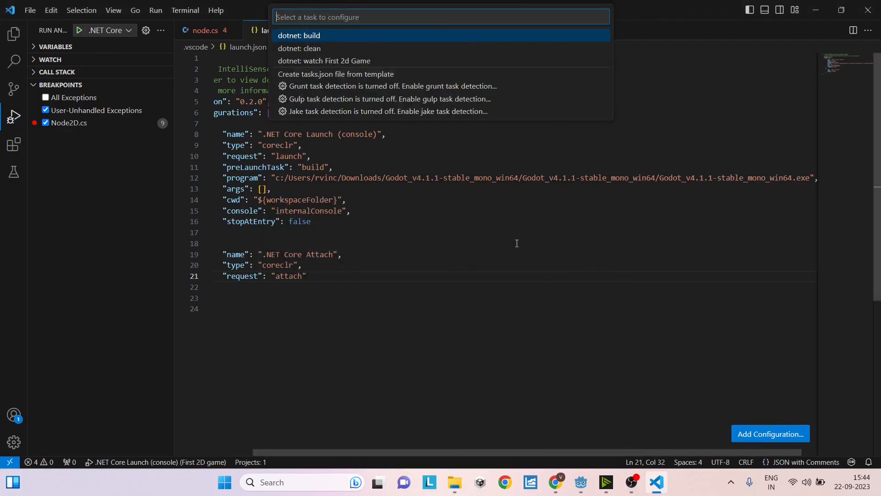
pyautogui.moveTo(348, 79)
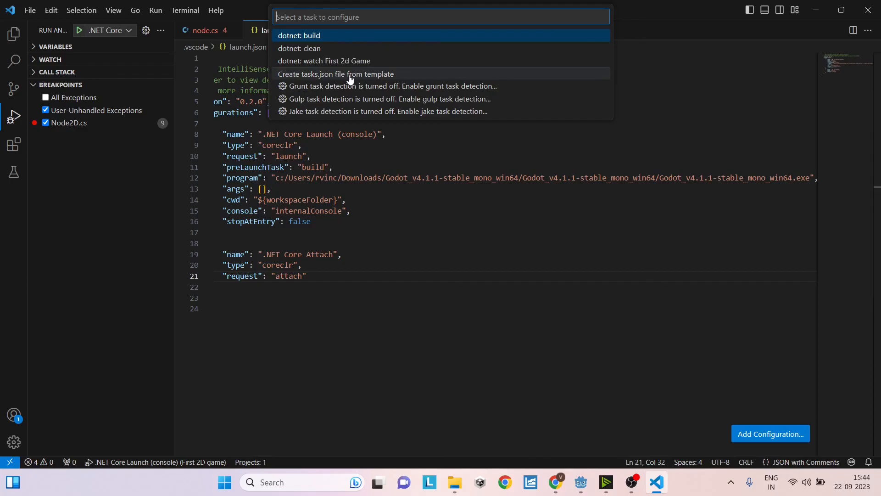
pyautogui.click(335, 74)
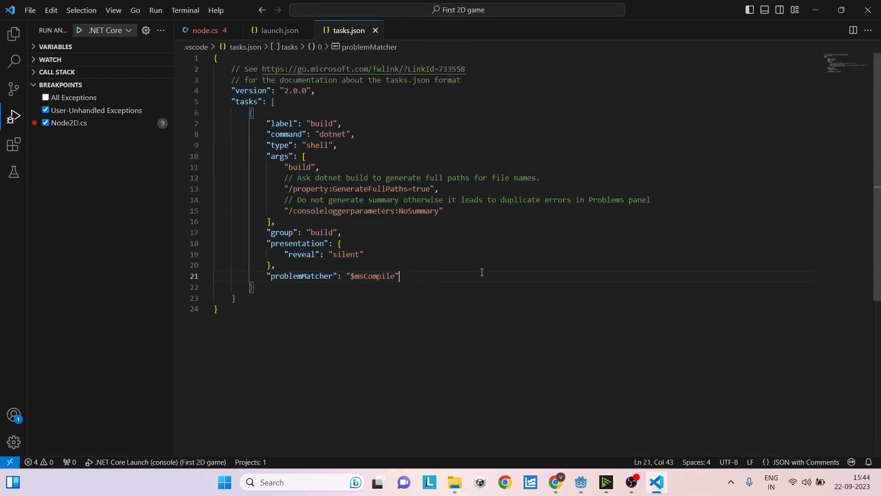
pyautogui.click(205, 31)
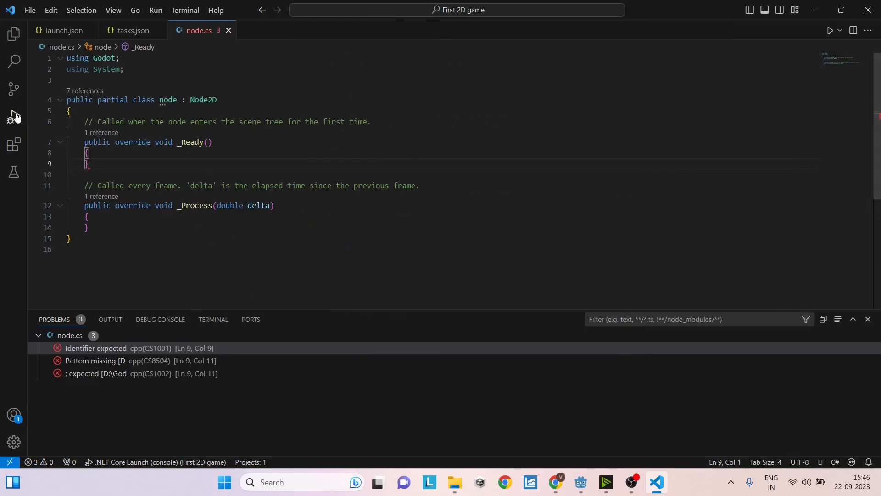
# Set a breakpoint on line 8 of node.cs in _Ready, then bring the First 2d Game debug window forward
pyautogui.click(14, 116)
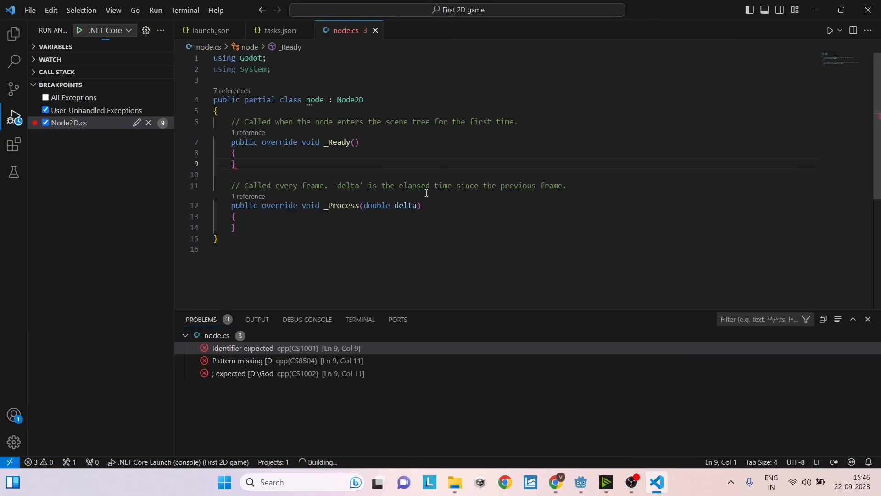
pyautogui.click(80, 30)
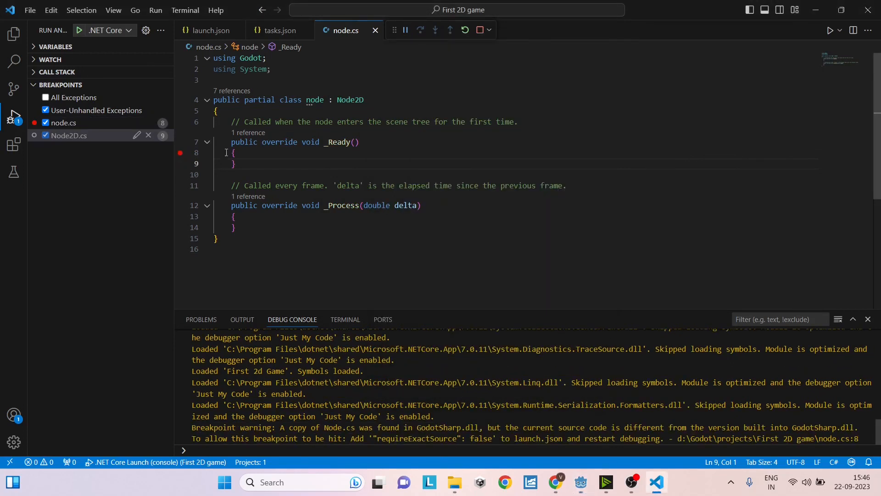
pyautogui.moveTo(631, 481)
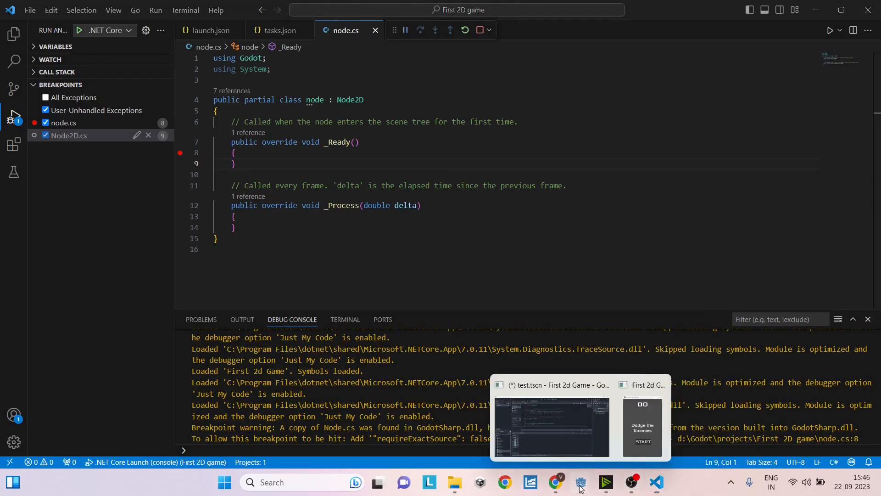
pyautogui.click(642, 426)
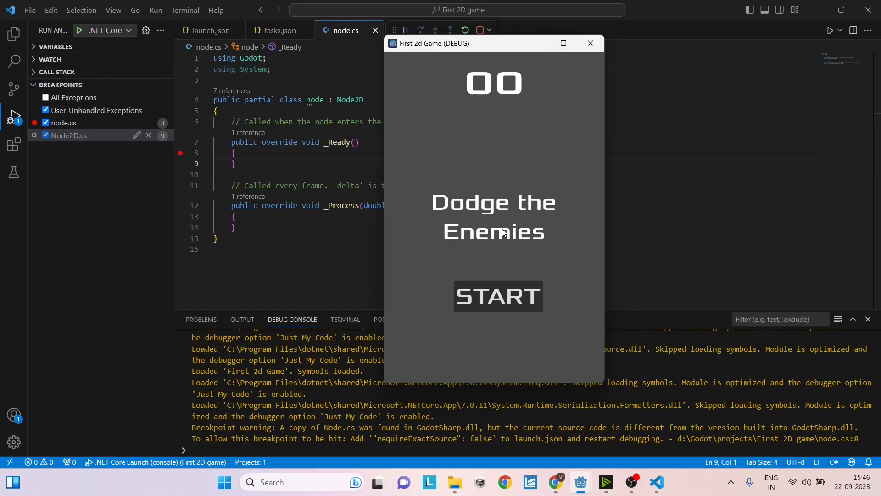
pyautogui.moveTo(559, 380)
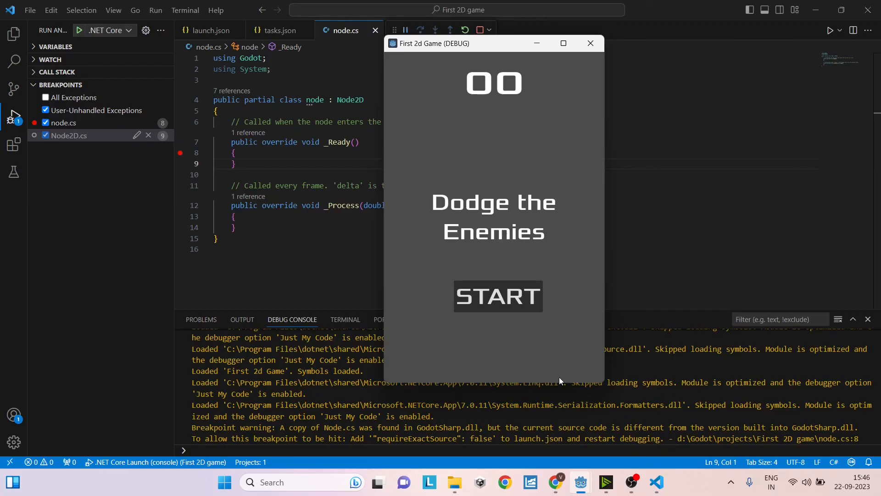